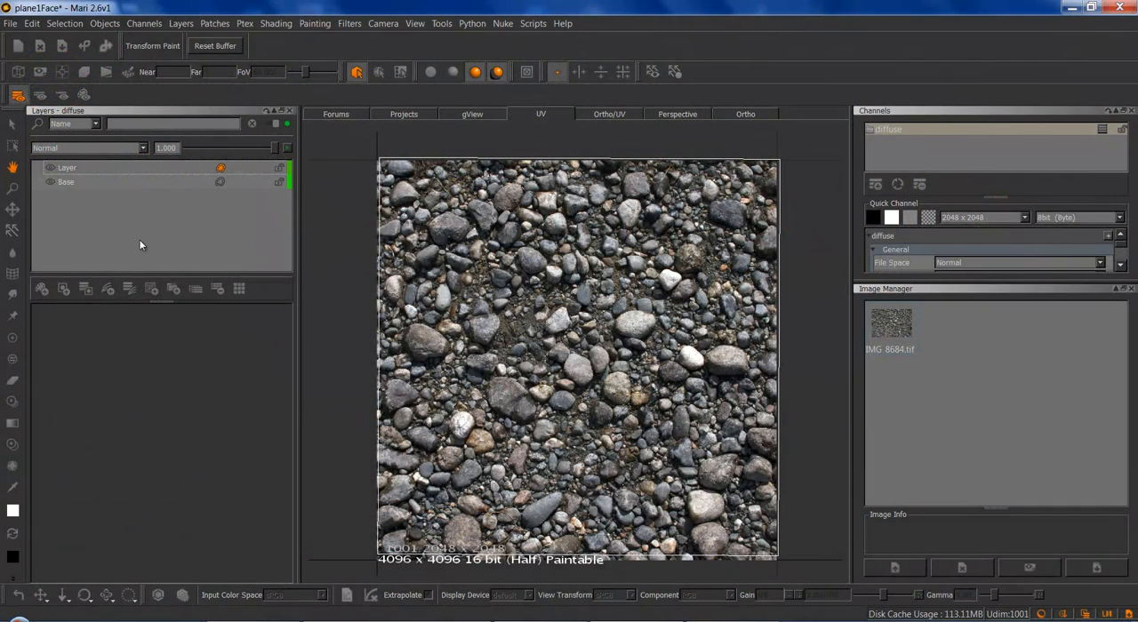
{"action": "mouse_move", "coordinate": [129, 253]}
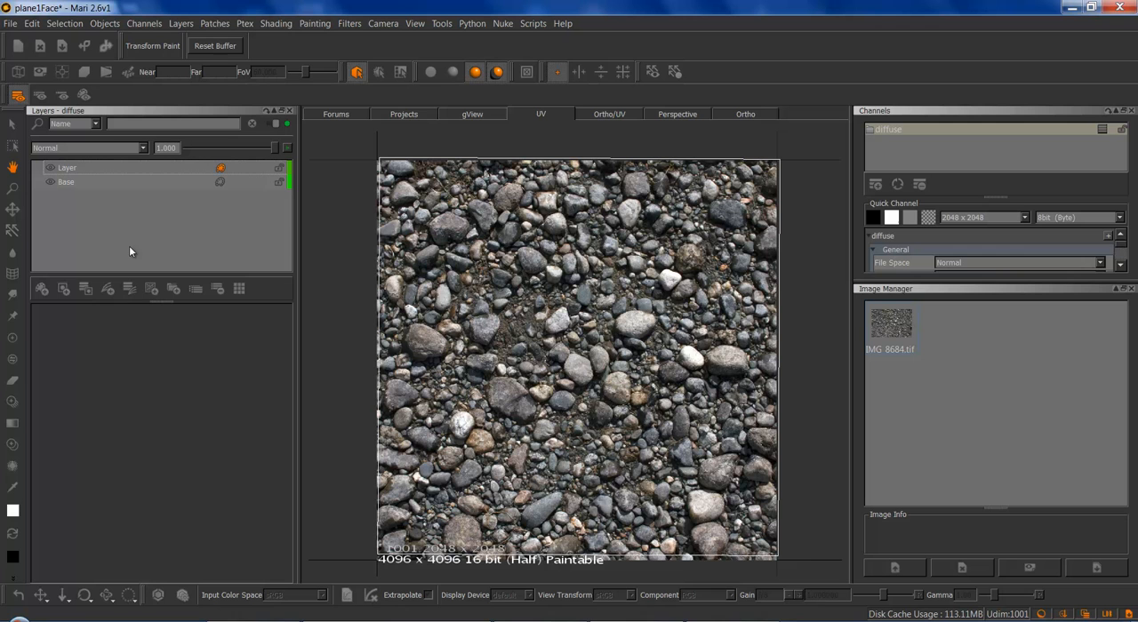
{"action": "mouse_move", "coordinate": [100, 242]}
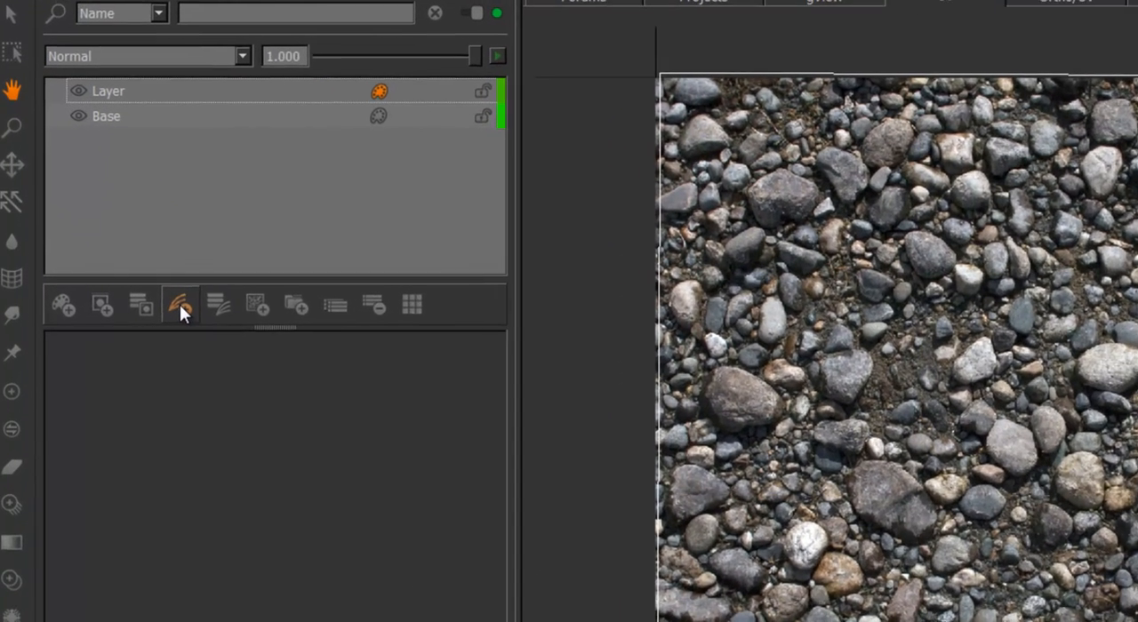
Add a Custom > ColorRange to Mask adjustment layer above Layer and Base
{"action": "left_click", "coordinate": [181, 306]}
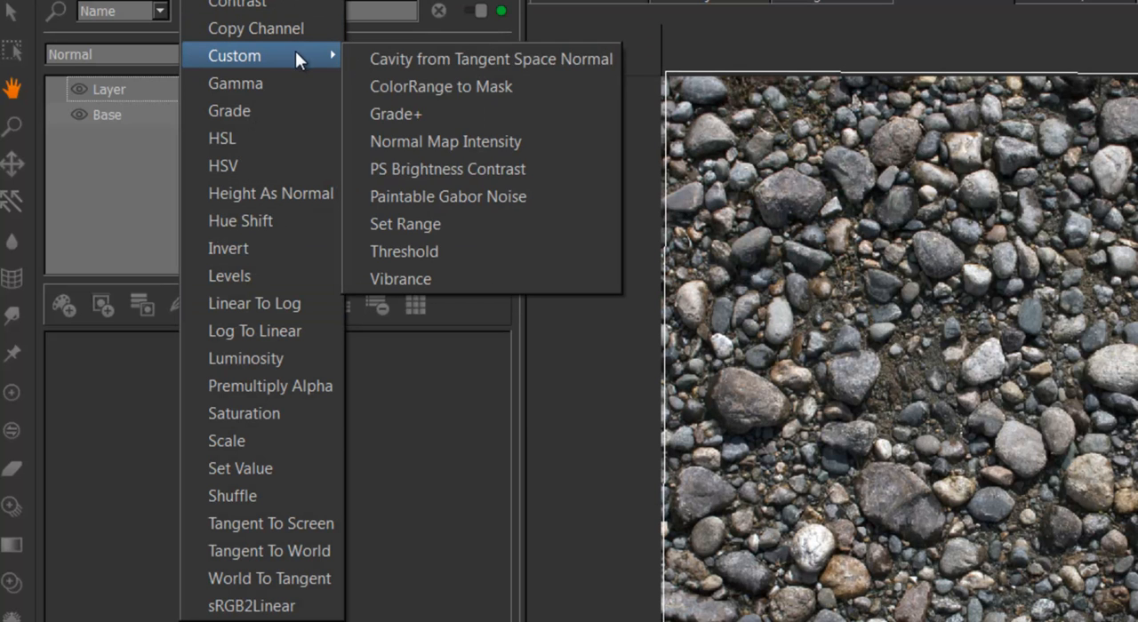
{"action": "left_click", "coordinate": [441, 85]}
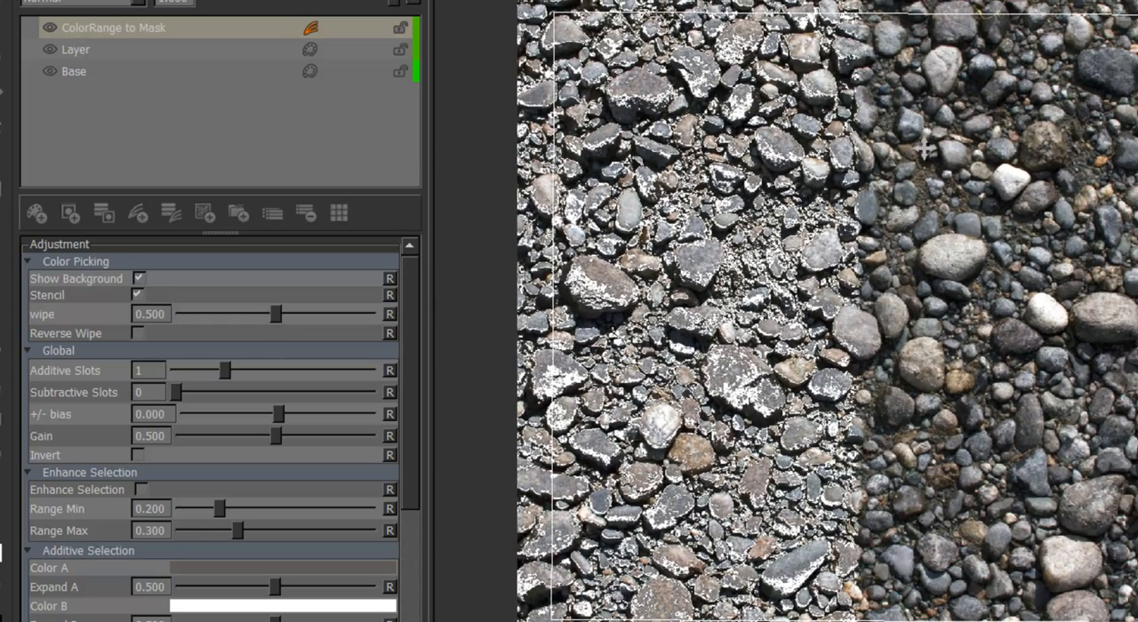
{"action": "mouse_move", "coordinate": [462, 306]}
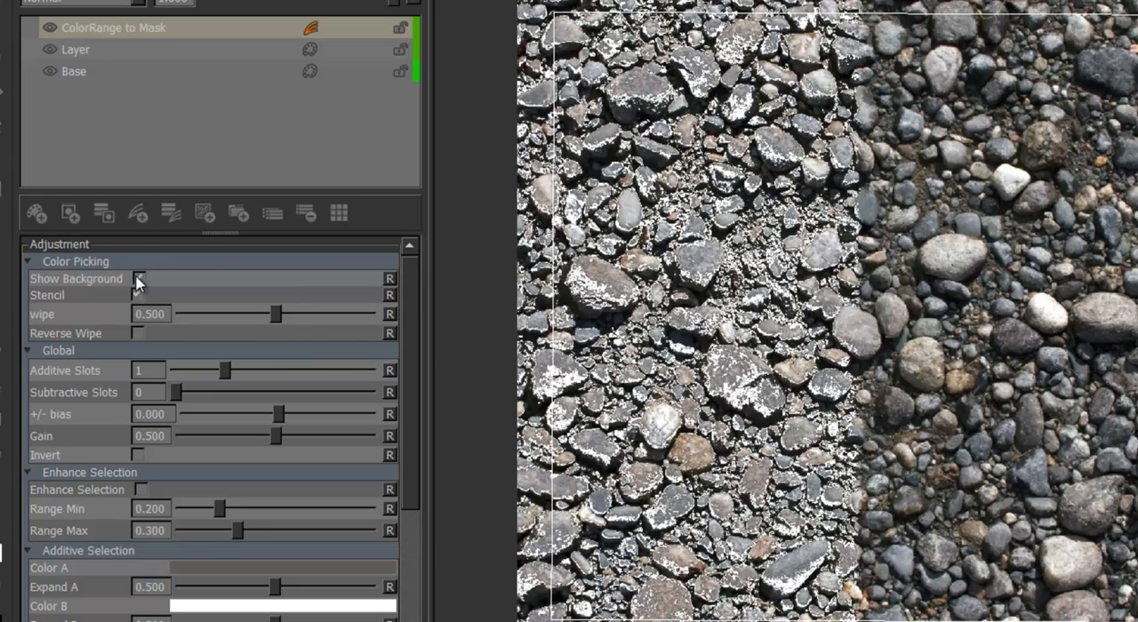
{"action": "left_click", "coordinate": [139, 277]}
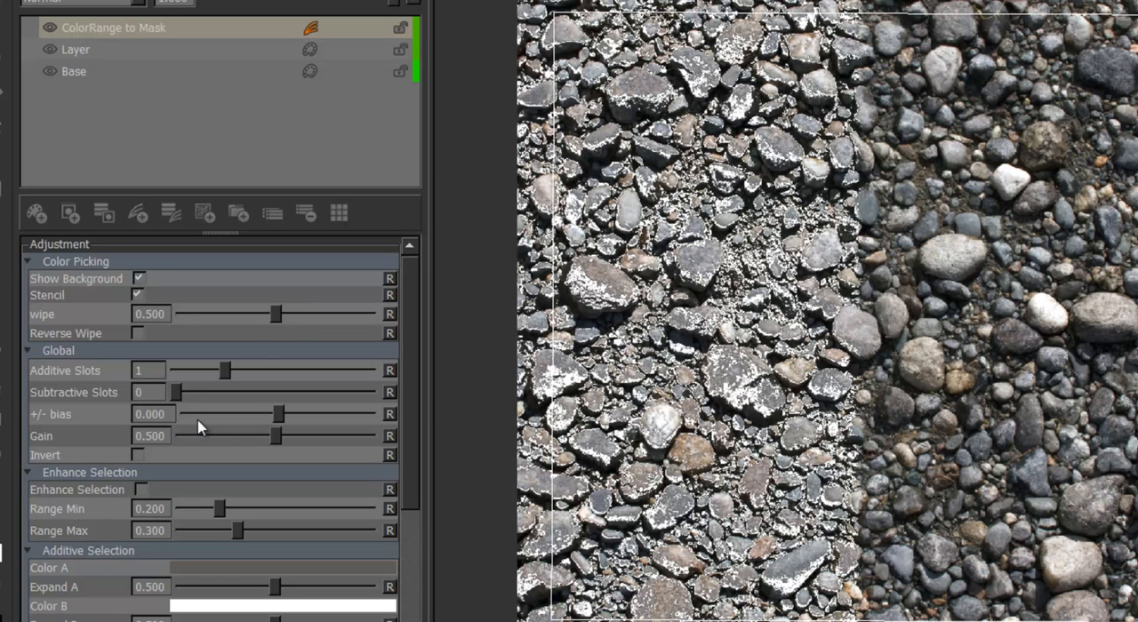
{"action": "mouse_move", "coordinate": [139, 277]}
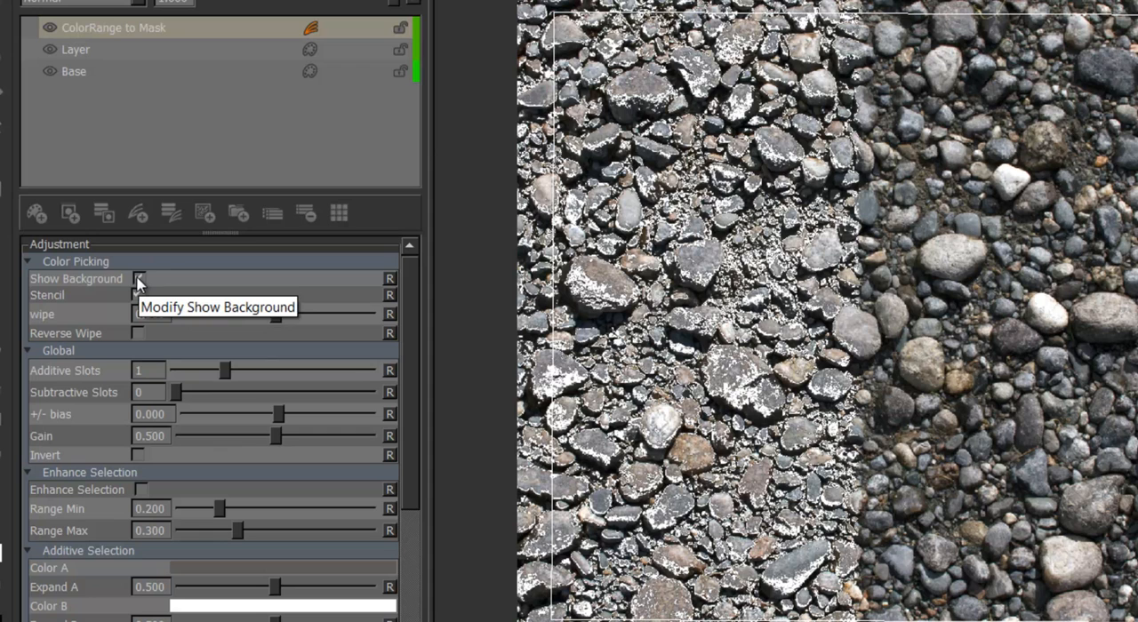
{"action": "left_click", "coordinate": [139, 277]}
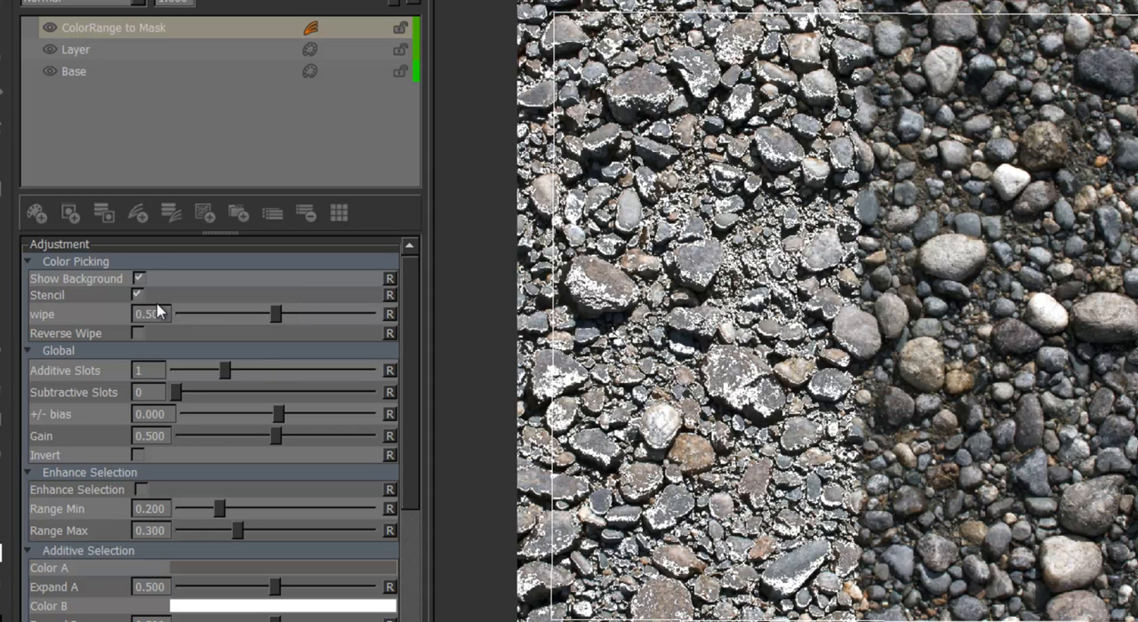
{"action": "mouse_move", "coordinate": [139, 295]}
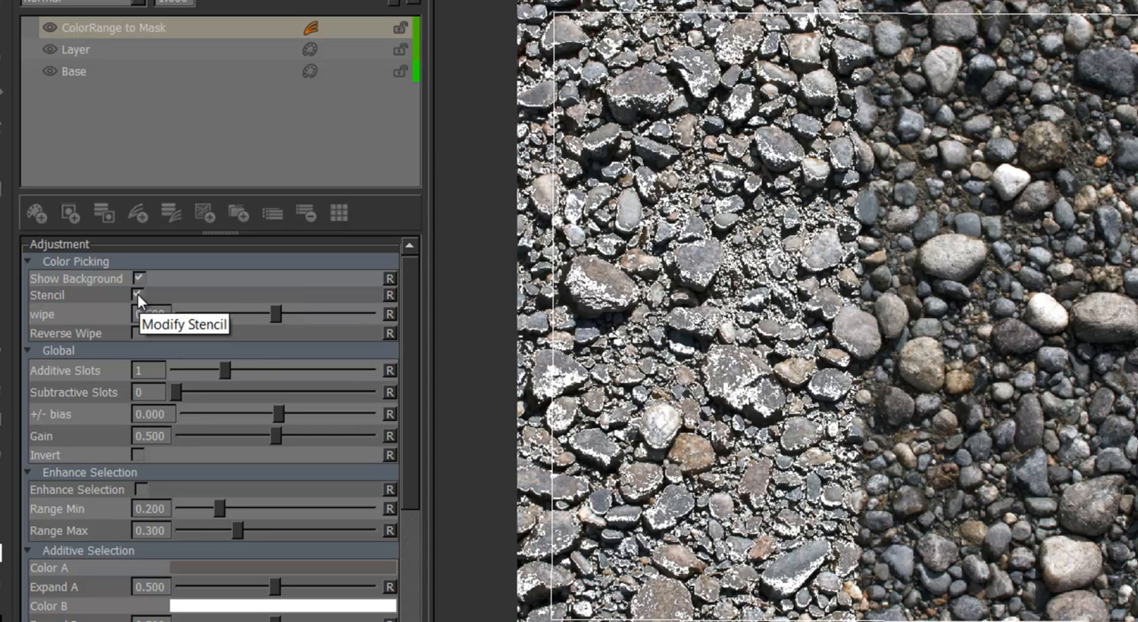
{"action": "left_click", "coordinate": [139, 295]}
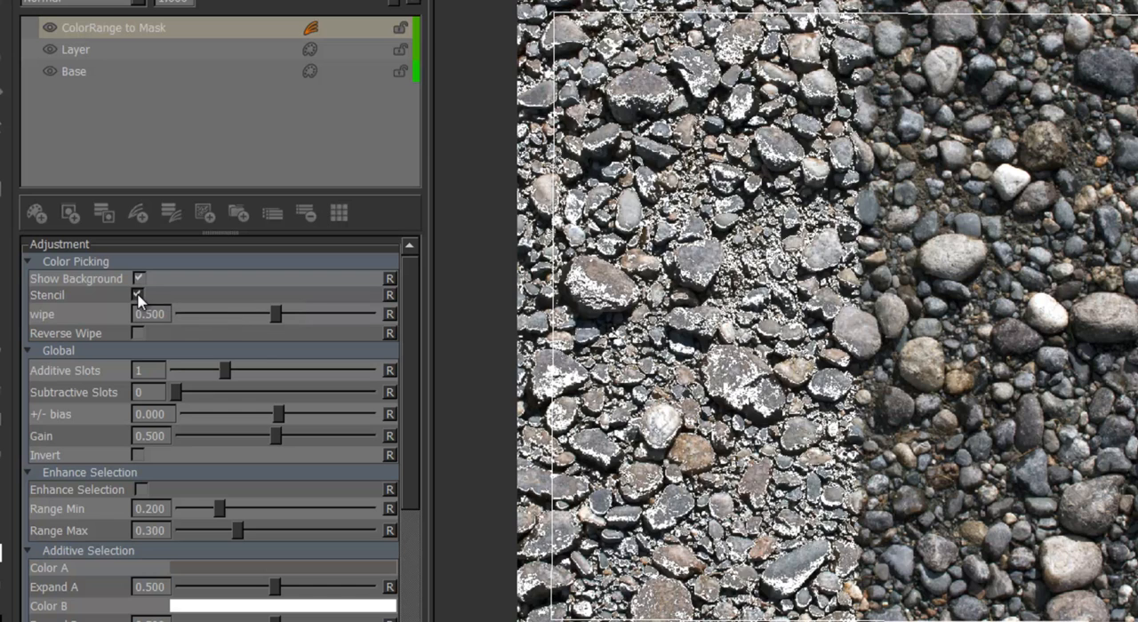
{"action": "left_click", "coordinate": [139, 296]}
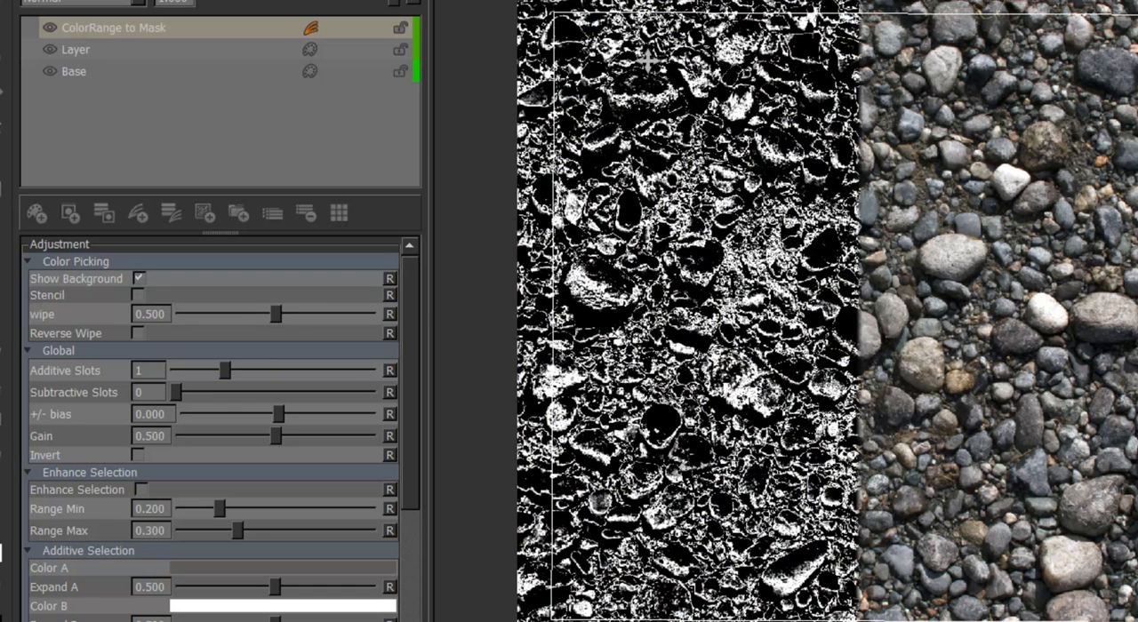
{"action": "mouse_move", "coordinate": [690, 391]}
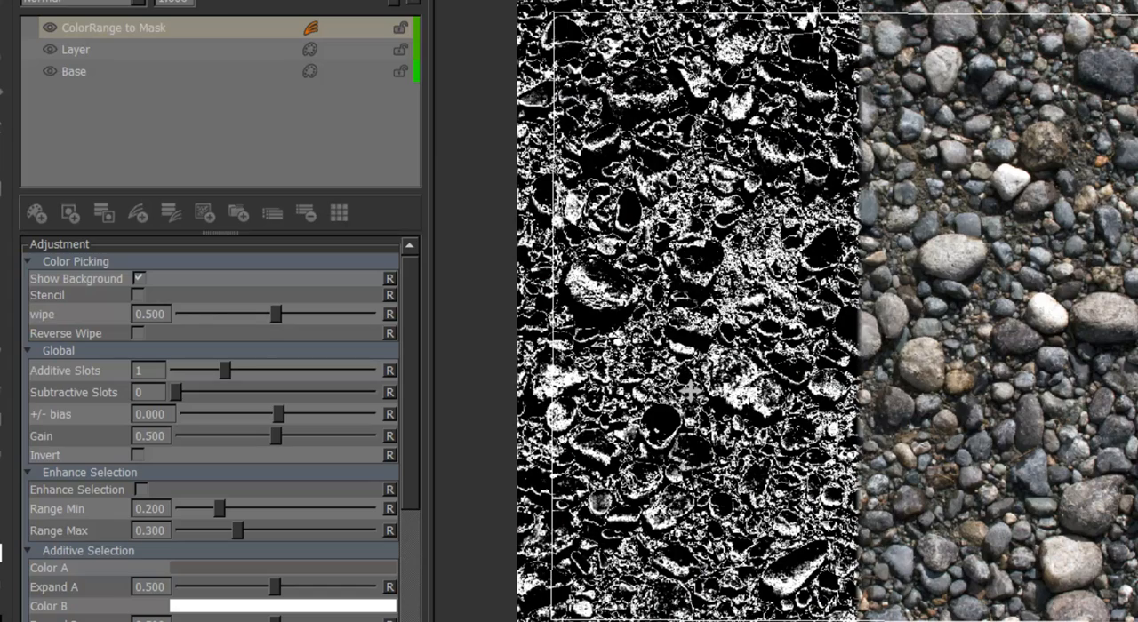
{"action": "left_click", "coordinate": [138, 295]}
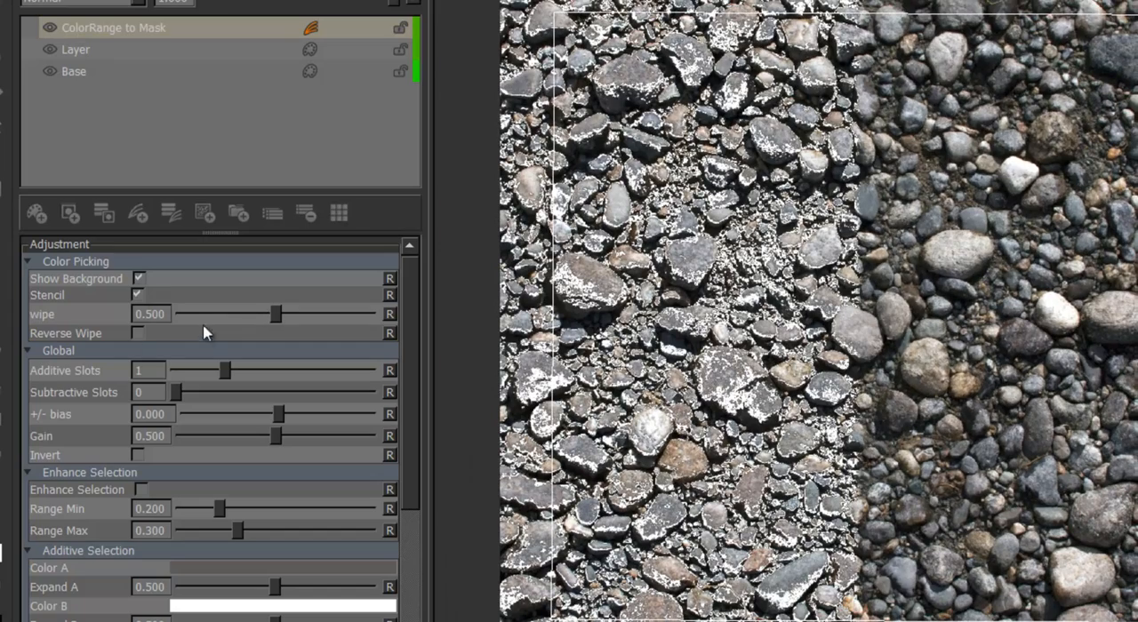
{"action": "left_click_drag", "start_coordinate": [277, 315], "coordinate": [355, 315]}
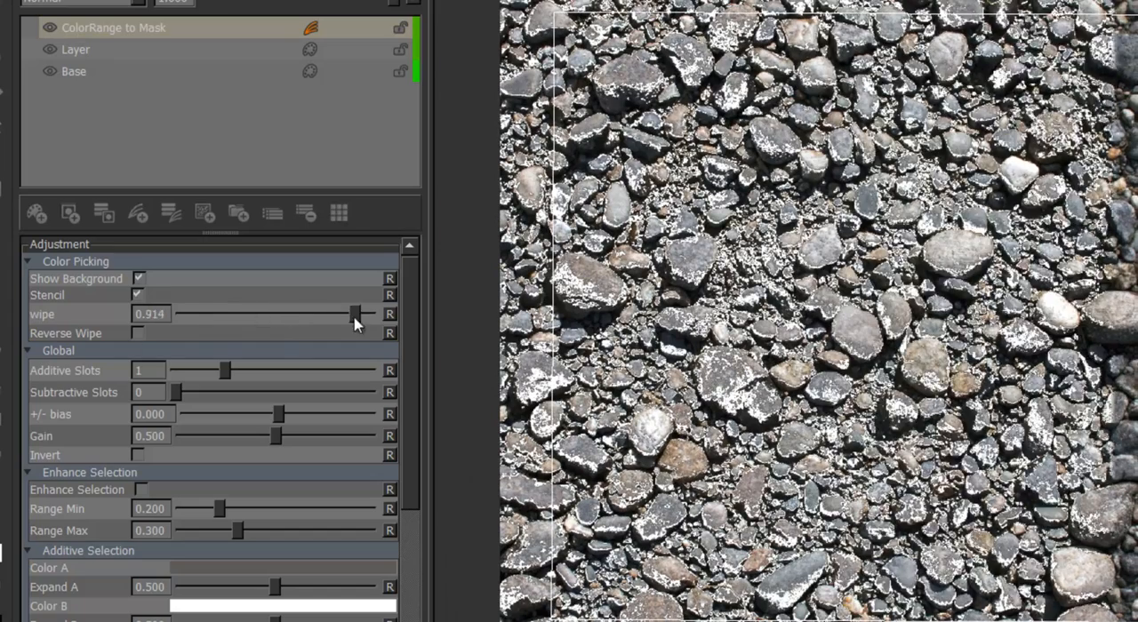
{"action": "left_click_drag", "start_coordinate": [358, 315], "coordinate": [274, 314]}
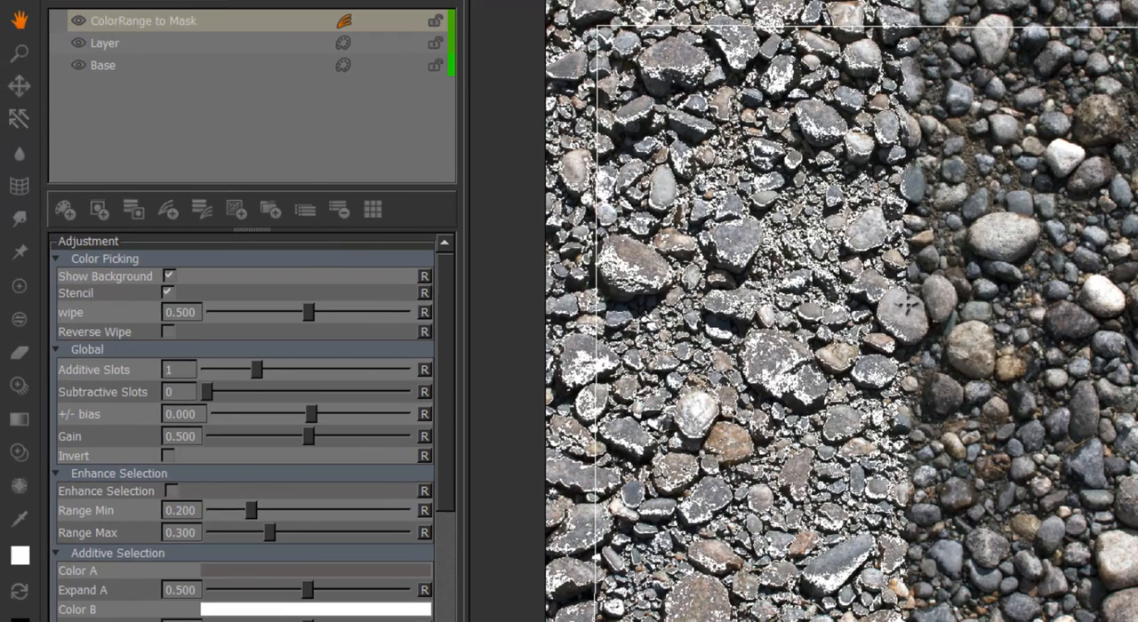
{"action": "left_click", "coordinate": [167, 331]}
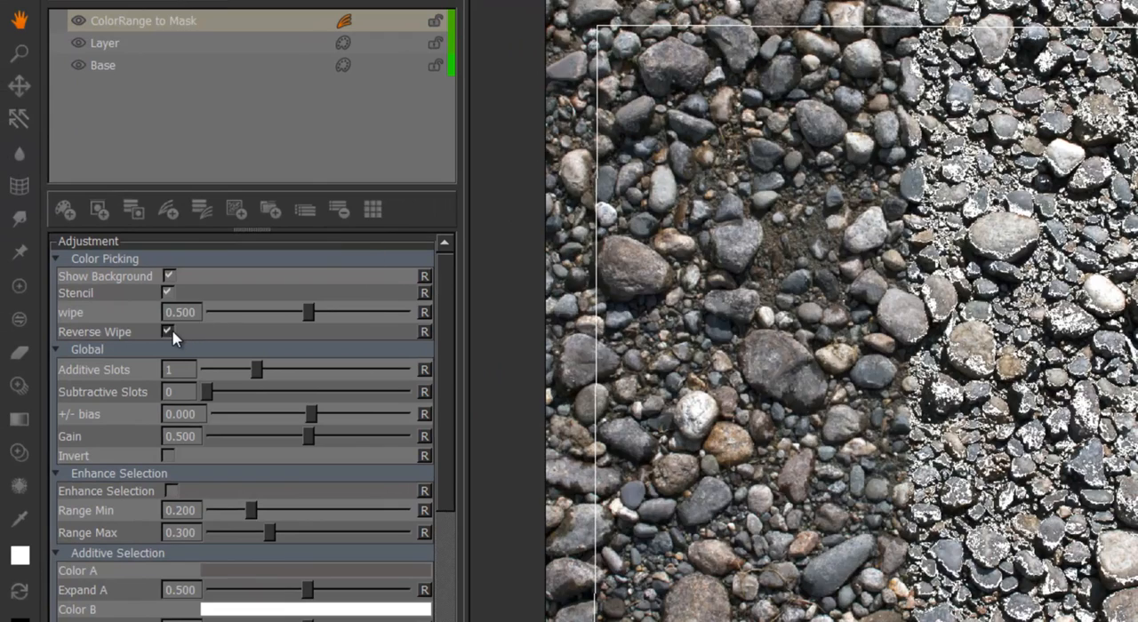
{"action": "left_click", "coordinate": [167, 331]}
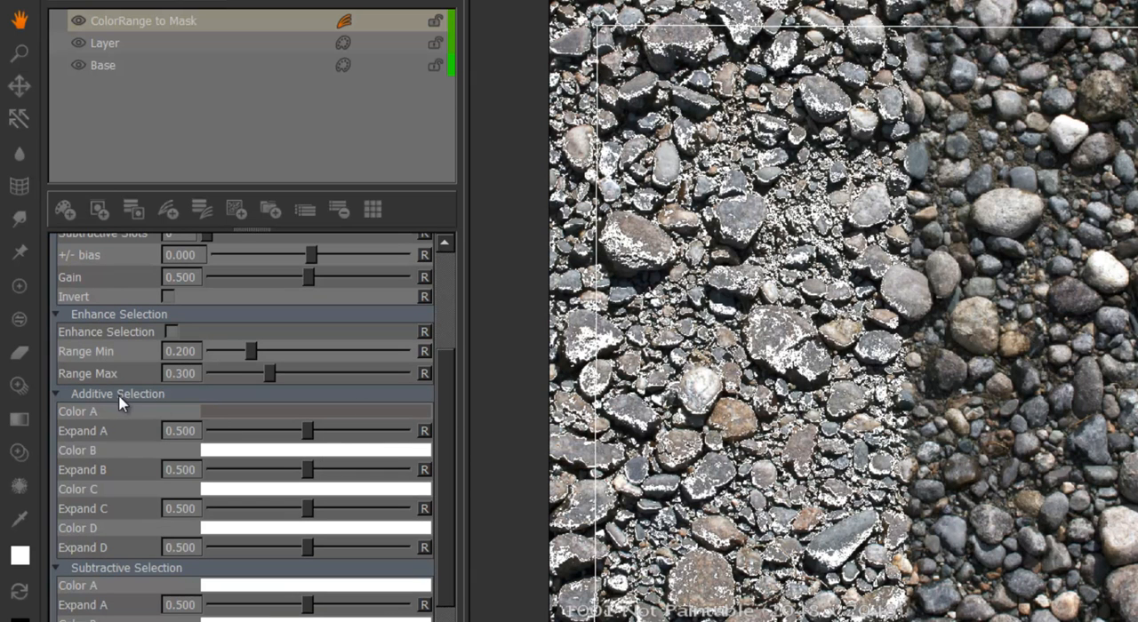
{"action": "mouse_move", "coordinate": [370, 405]}
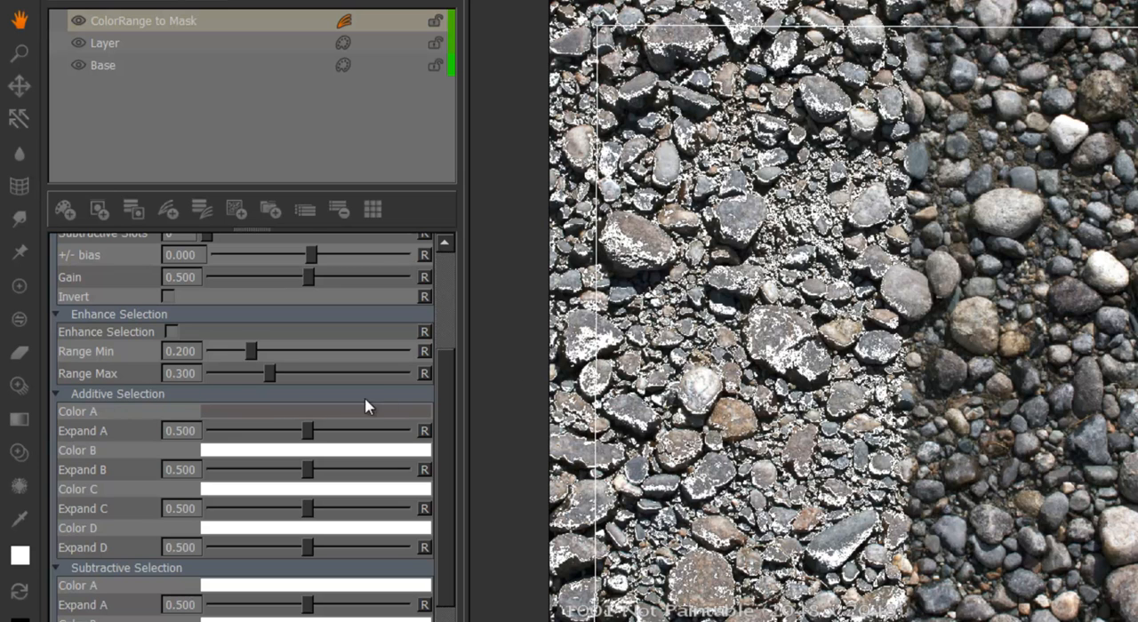
Scroll the ColorRange to Mask properties through the Additive and Subtractive Selection colours
{"action": "scroll", "scroll_direction": "down", "scroll_amount": 3}
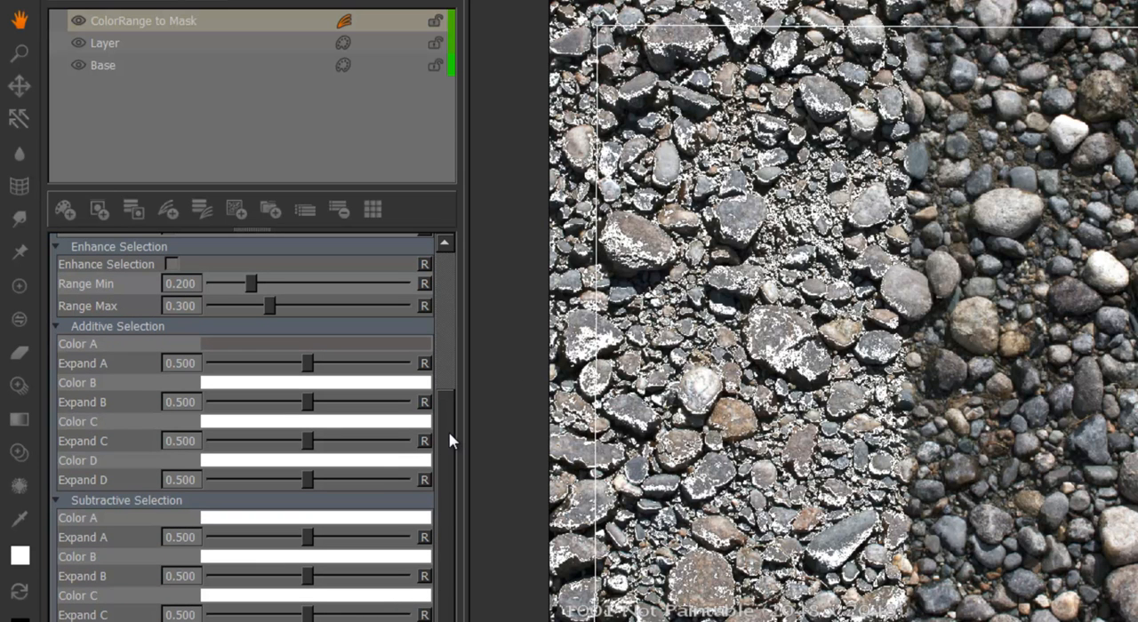
{"action": "mouse_move", "coordinate": [341, 551]}
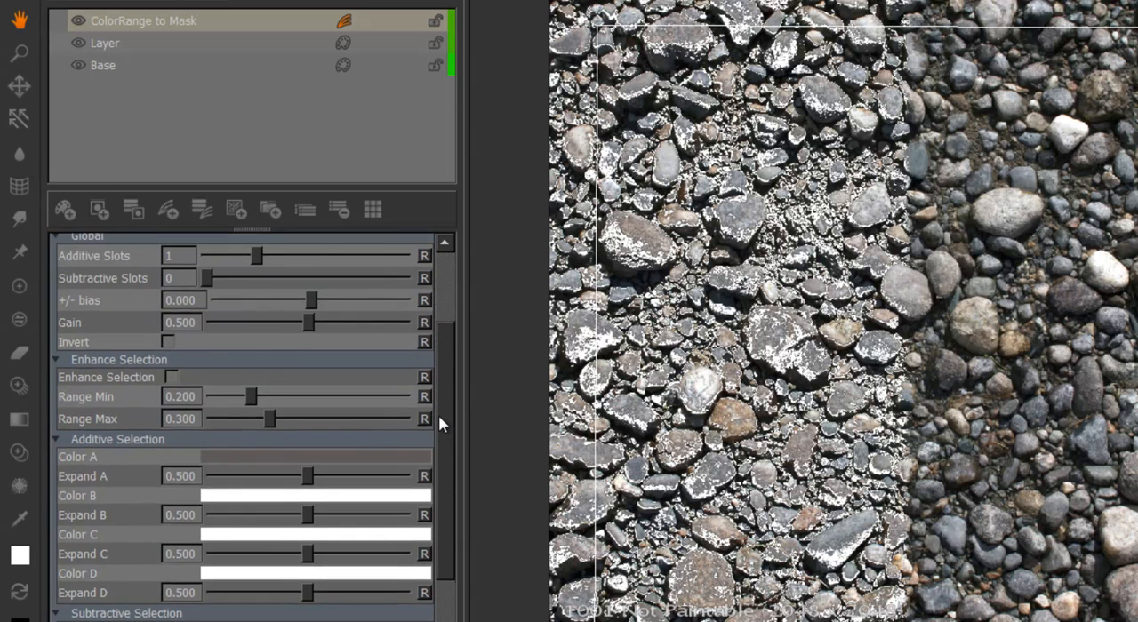
{"action": "scroll", "scroll_direction": "down", "scroll_amount": 3}
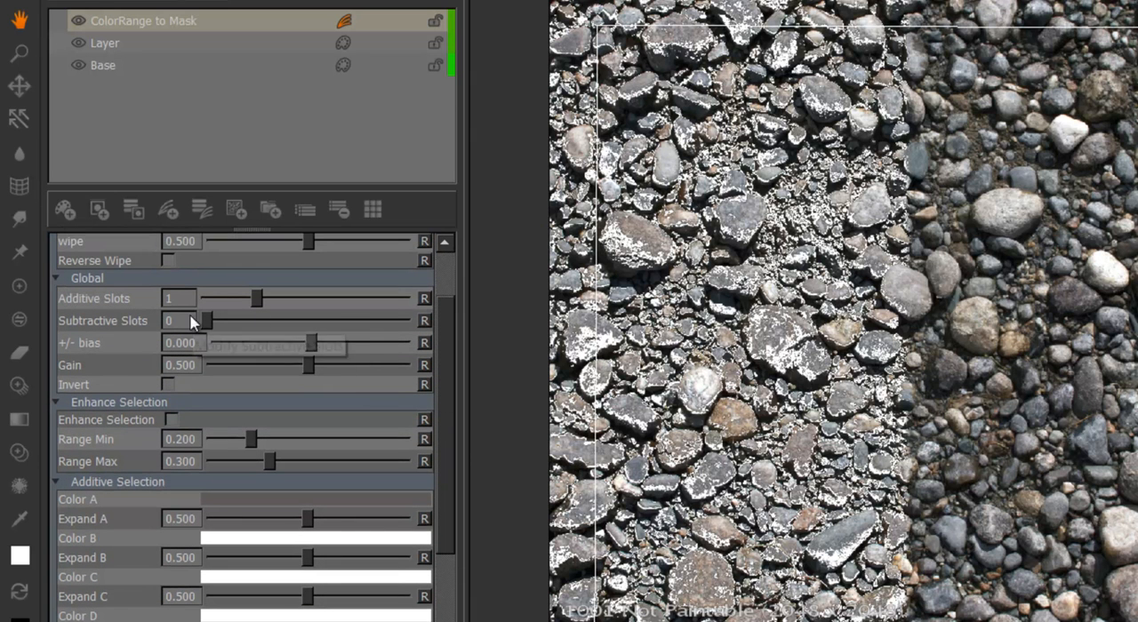
{"action": "mouse_move", "coordinate": [125, 509]}
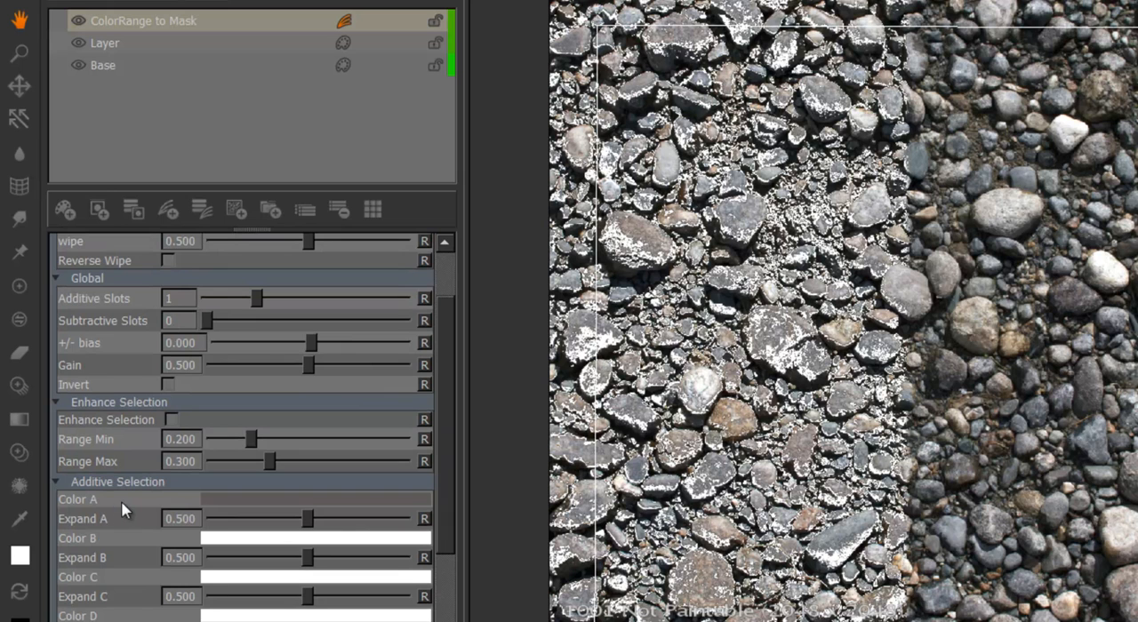
{"action": "mouse_move", "coordinate": [150, 299]}
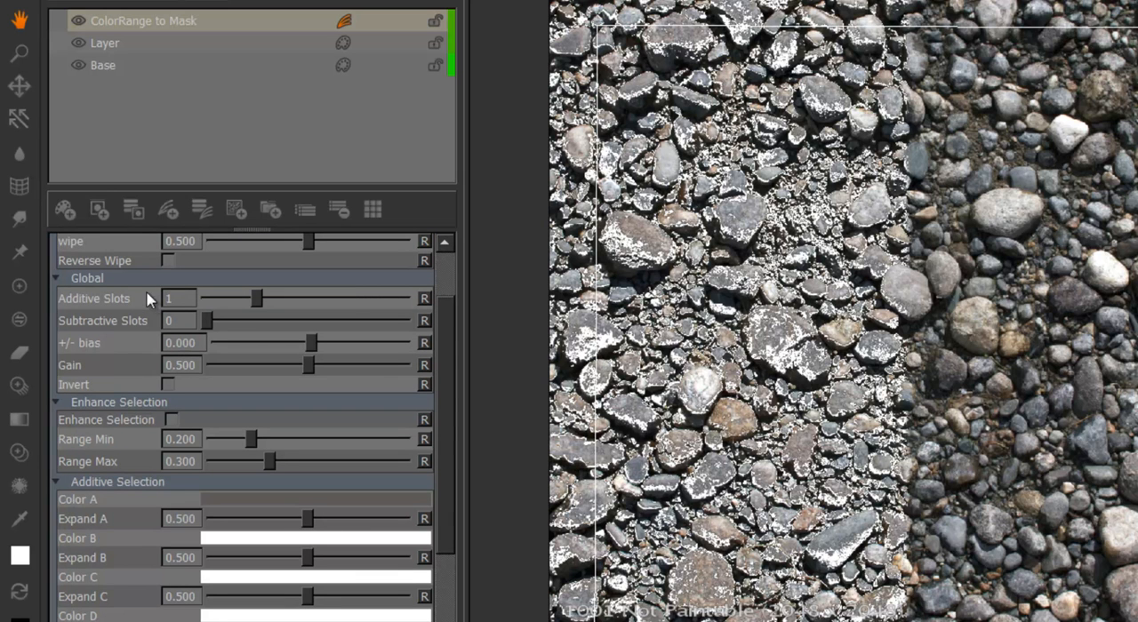
{"action": "mouse_move", "coordinate": [150, 301]}
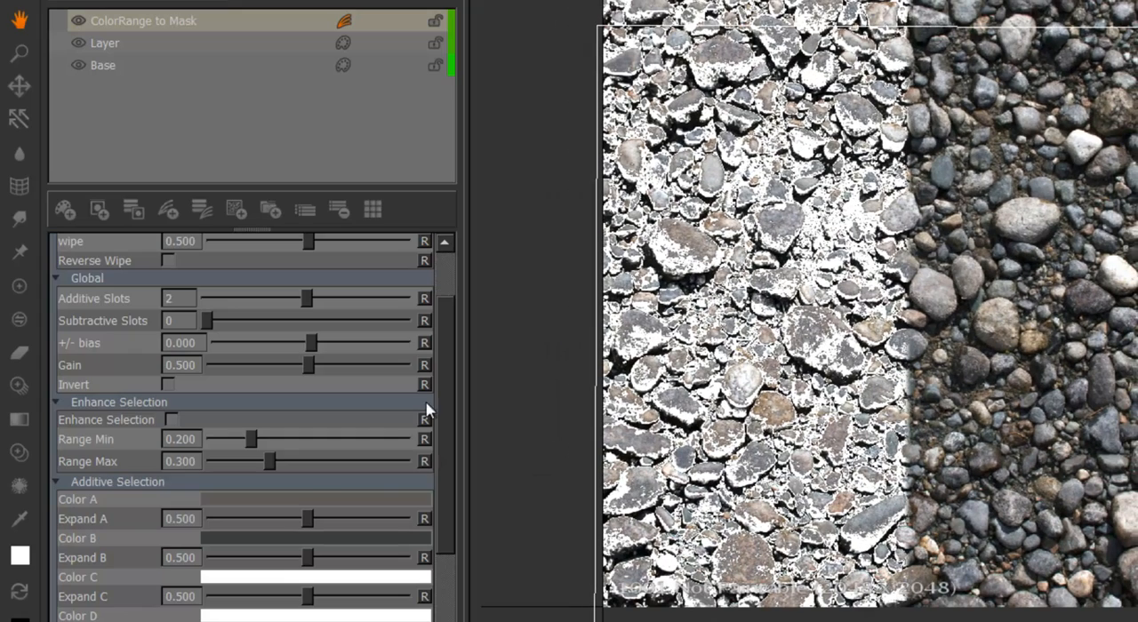
{"action": "scroll", "scroll_direction": "down", "scroll_amount": 3}
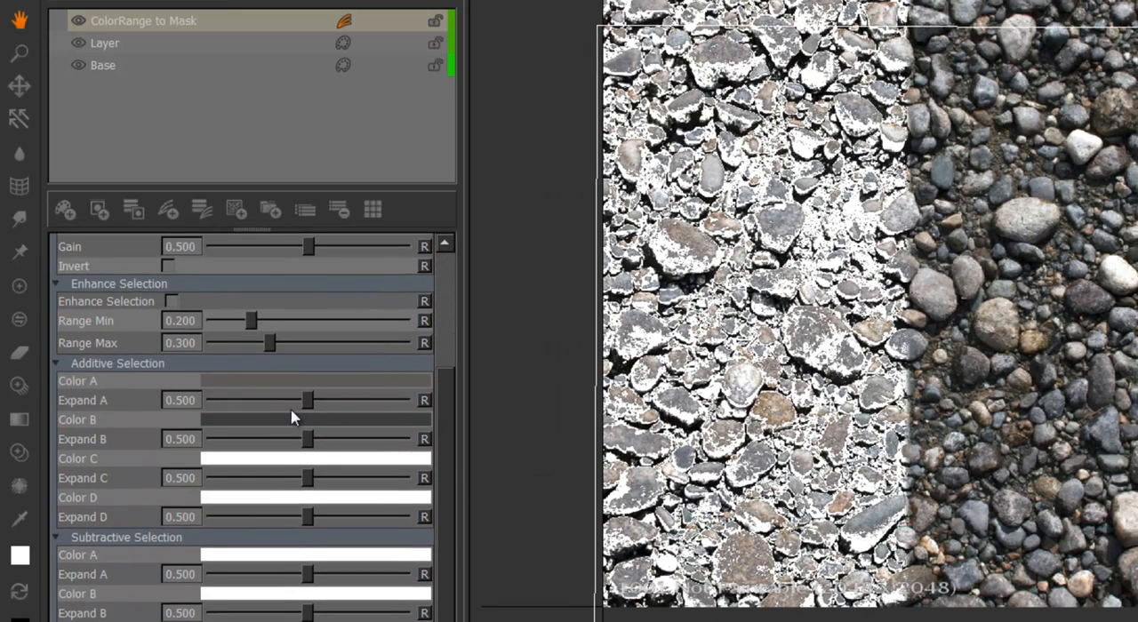
{"action": "left_click_drag", "start_coordinate": [306, 400], "coordinate": [213, 400]}
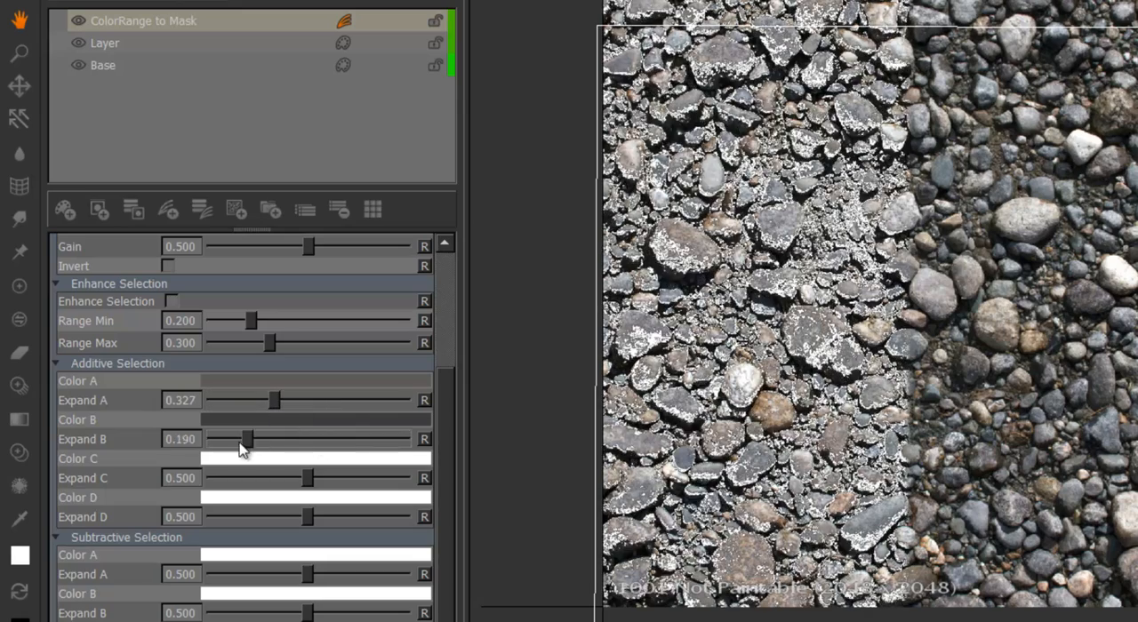
{"action": "left_click_drag", "start_coordinate": [245, 439], "coordinate": [260, 439]}
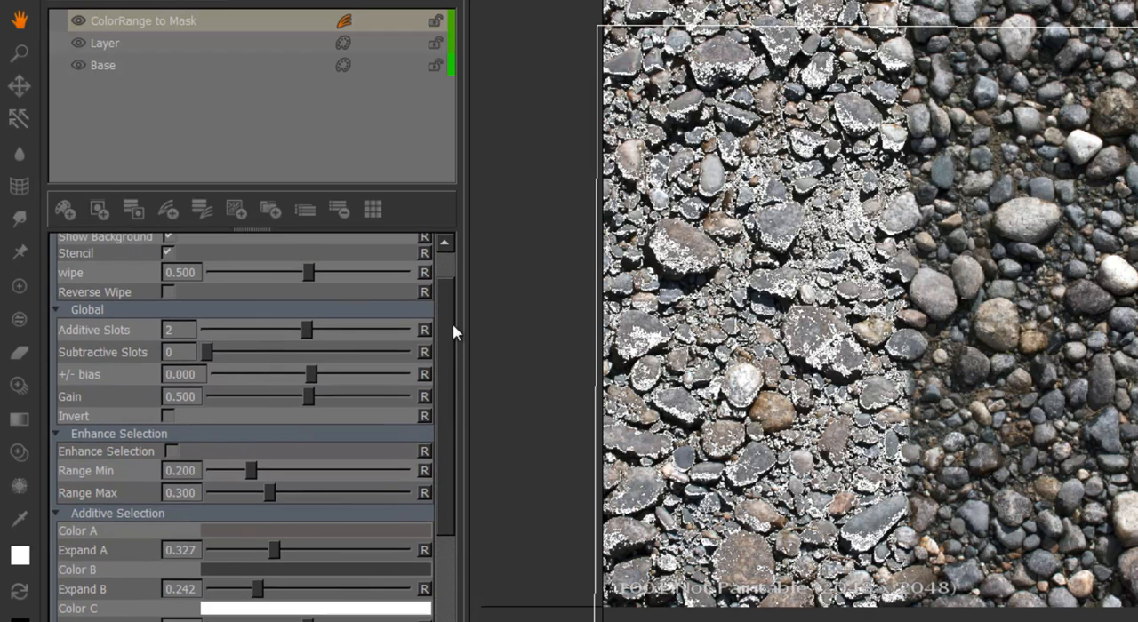
{"action": "mouse_move", "coordinate": [306, 274]}
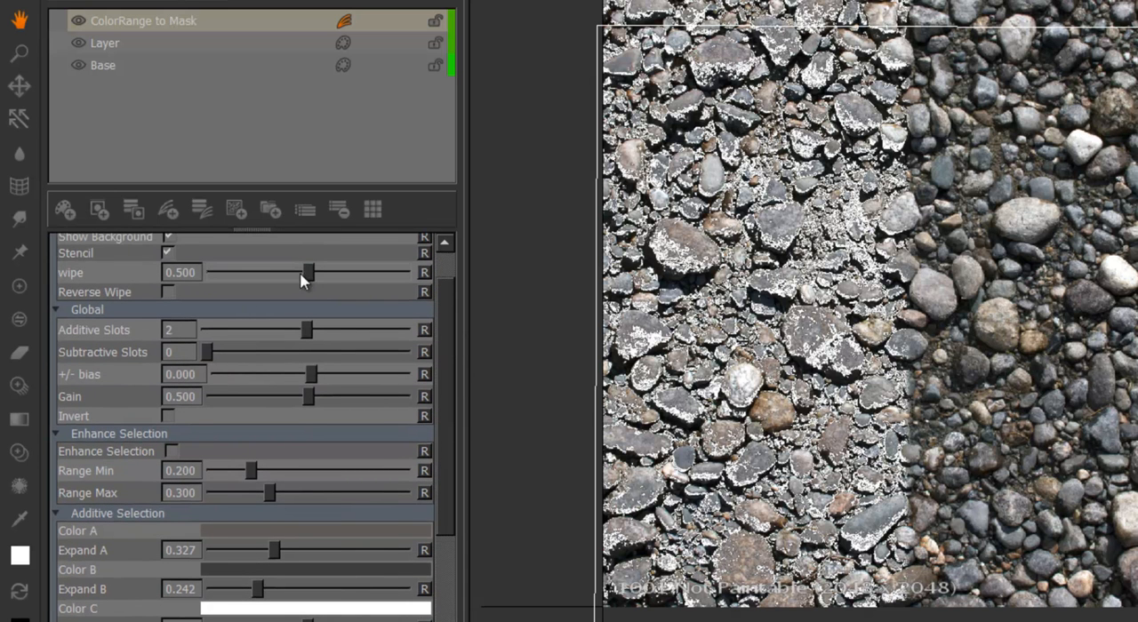
{"action": "scroll", "scroll_direction": "down", "scroll_amount": 3}
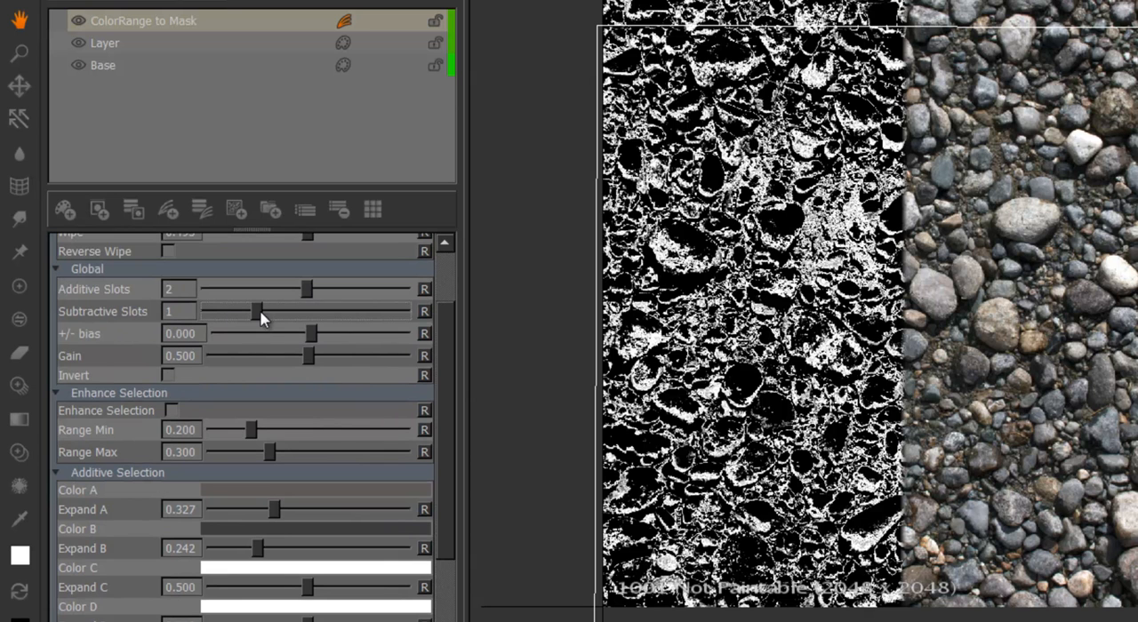
Set Subtractive Color A to a dark grey-green sampled from the stones
{"action": "scroll", "scroll_direction": "down", "scroll_amount": 3}
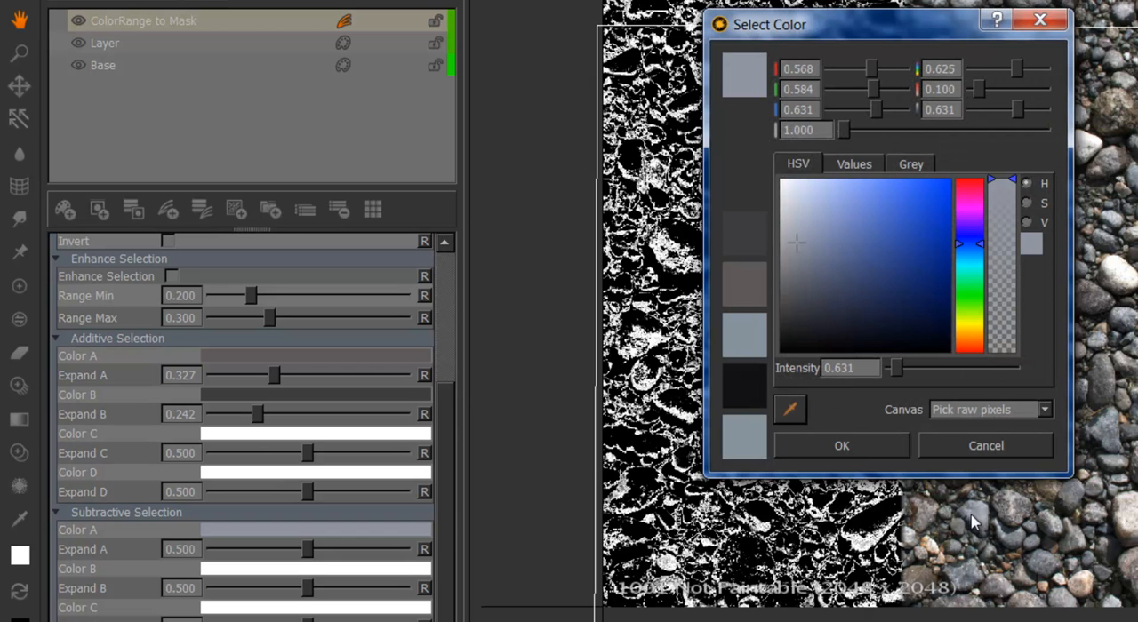
{"action": "mouse_move", "coordinate": [950, 530]}
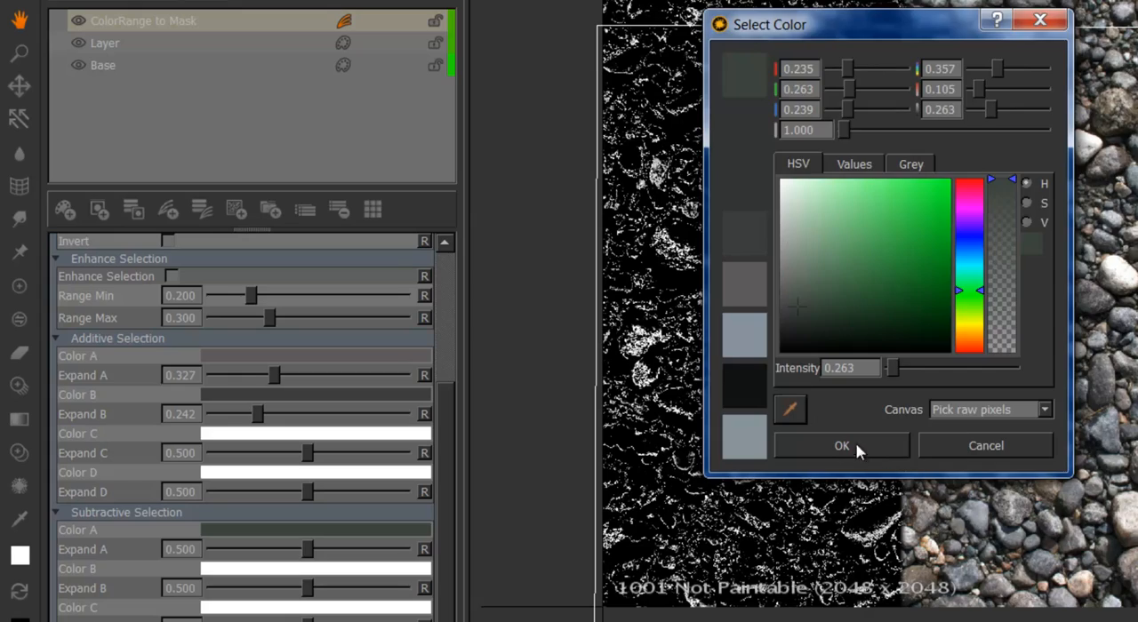
{"action": "left_click", "coordinate": [842, 444]}
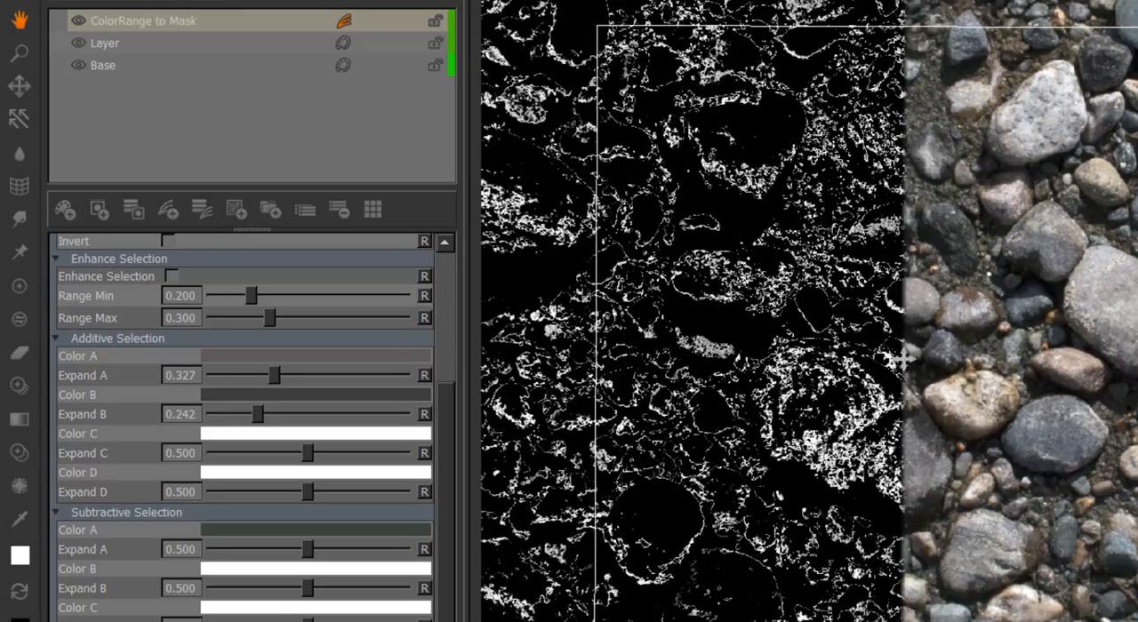
Set Subtractive Expand A to 0.474, Additive Expand A to 0.436 and Expand B to 0.327
{"action": "left_click_drag", "start_coordinate": [306, 549], "coordinate": [253, 550]}
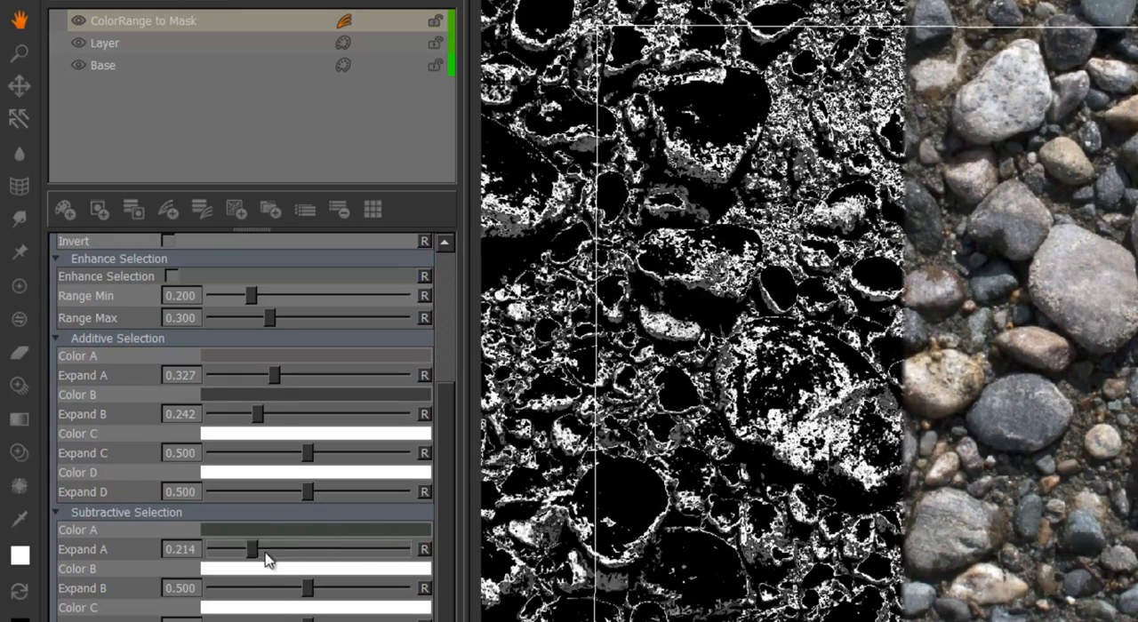
{"action": "left_click_drag", "start_coordinate": [252, 549], "coordinate": [334, 549]}
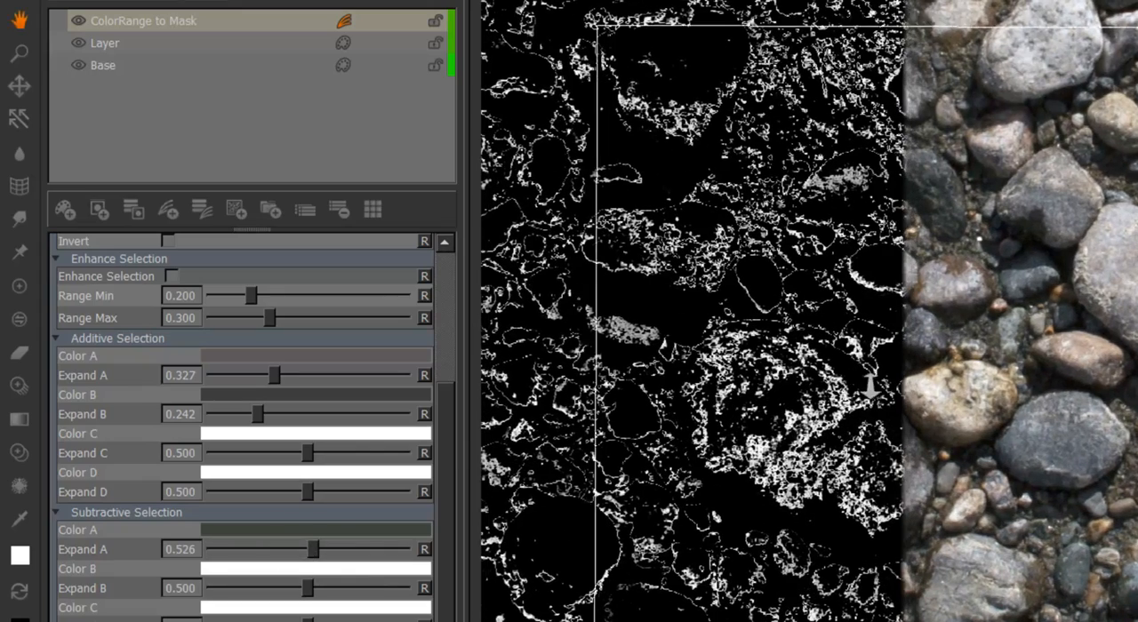
{"action": "left_click_drag", "start_coordinate": [311, 549], "coordinate": [306, 550]}
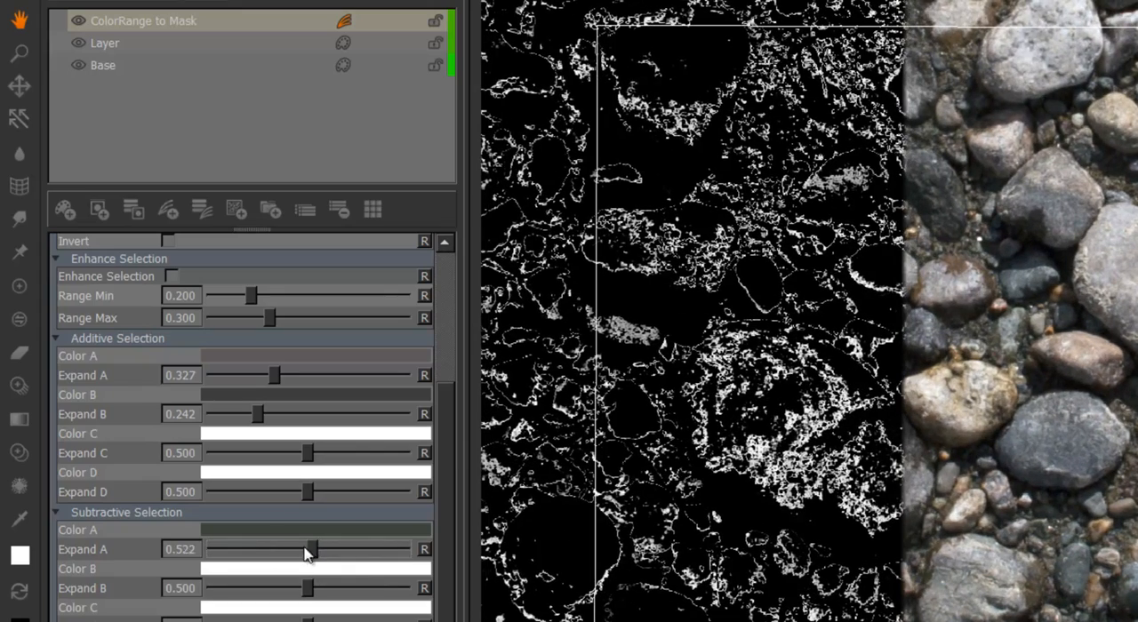
{"action": "left_click_drag", "start_coordinate": [311, 550], "coordinate": [303, 549]}
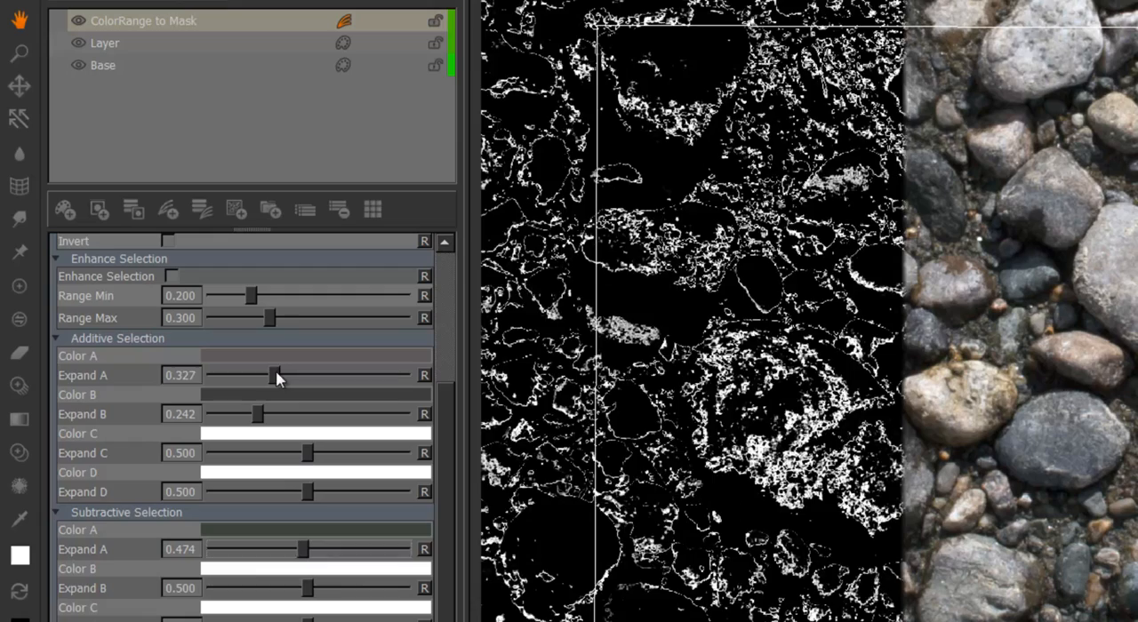
{"action": "left_click_drag", "start_coordinate": [274, 375], "coordinate": [295, 375]}
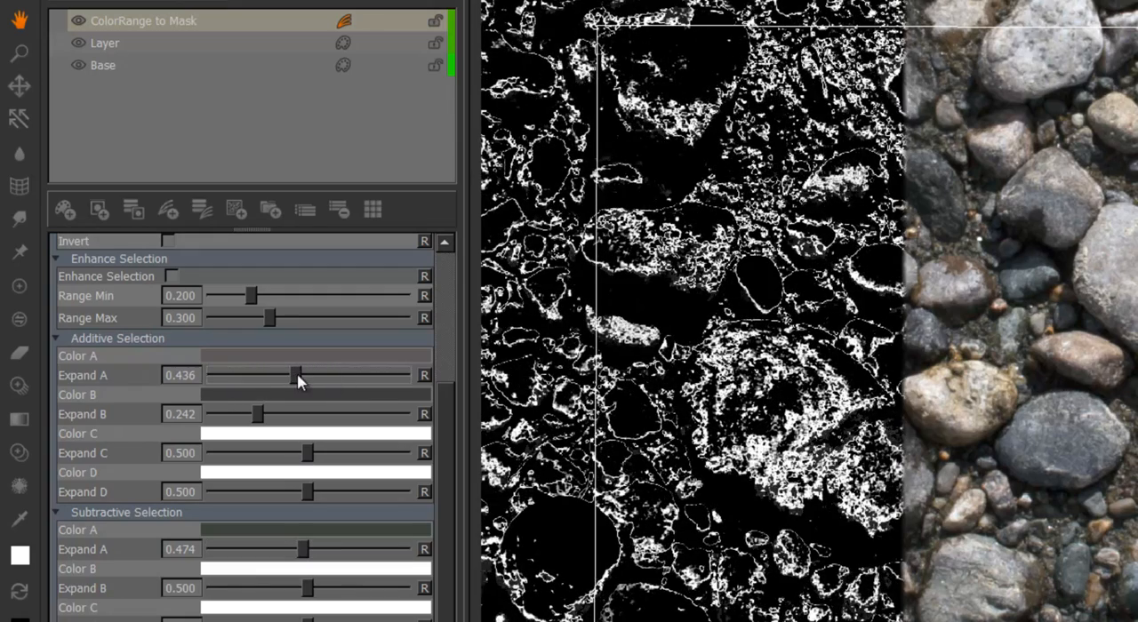
{"action": "left_click_drag", "start_coordinate": [257, 414], "coordinate": [274, 415]}
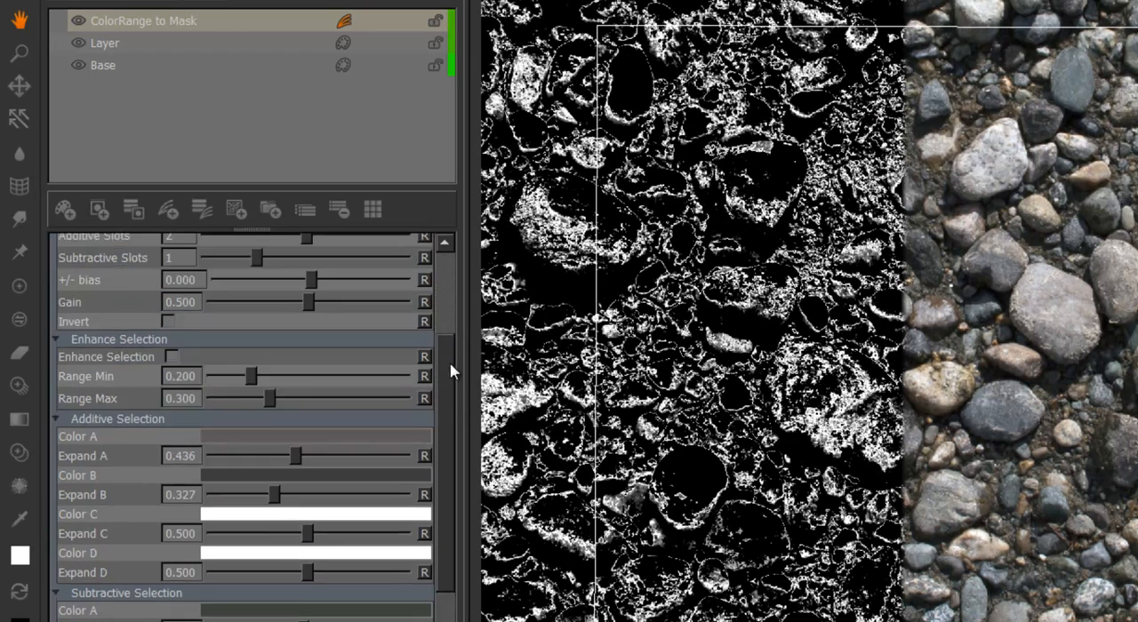
{"action": "scroll", "scroll_direction": "down", "scroll_amount": 3}
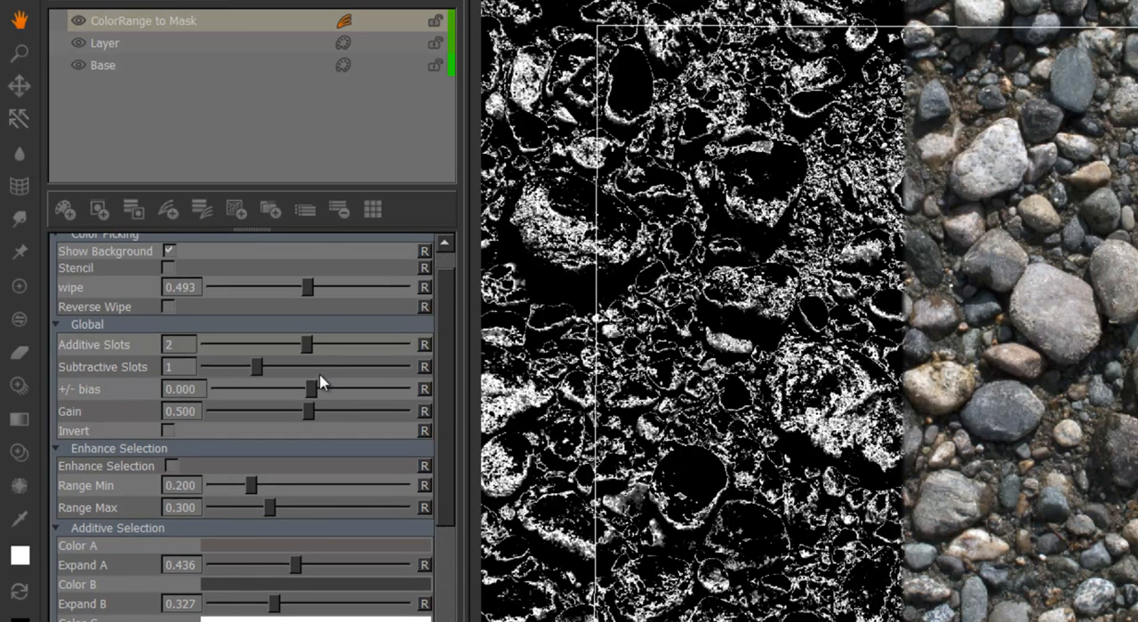
{"action": "mouse_move", "coordinate": [313, 389]}
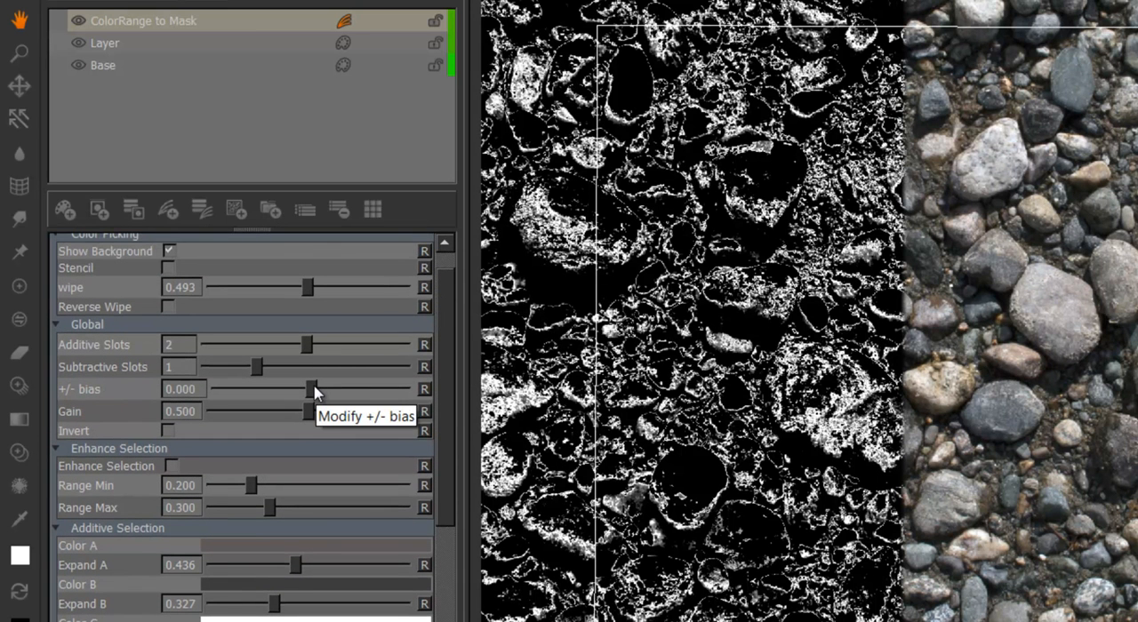
Experiment with the Global bias slider and settle it at 0.667
{"action": "left_click_drag", "start_coordinate": [310, 390], "coordinate": [283, 389]}
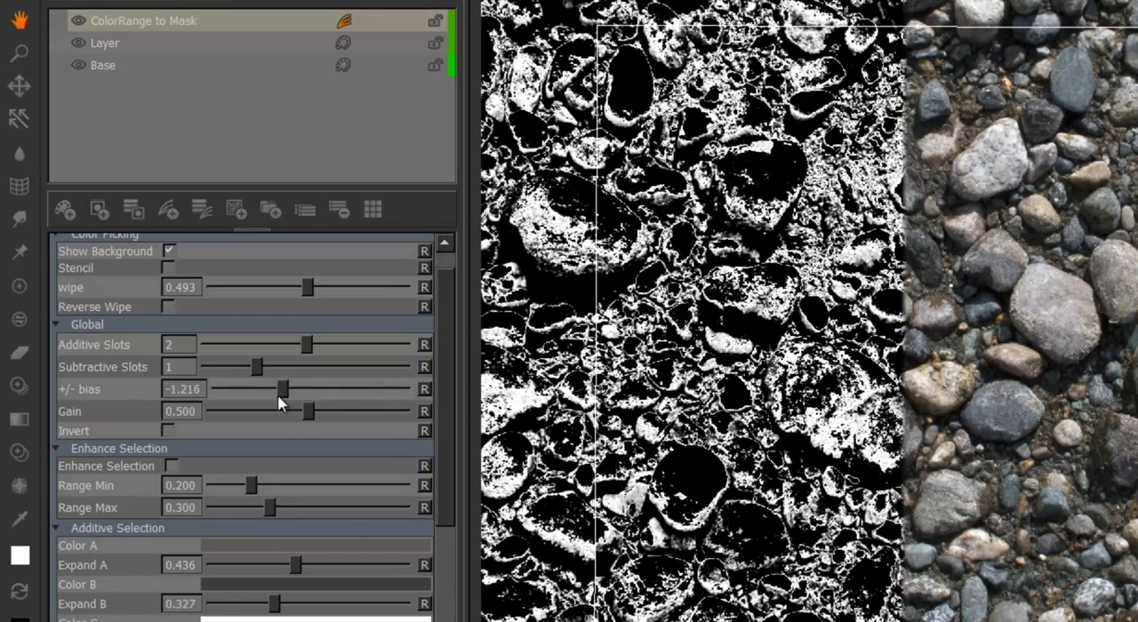
{"action": "left_click_drag", "start_coordinate": [283, 389], "coordinate": [293, 389]}
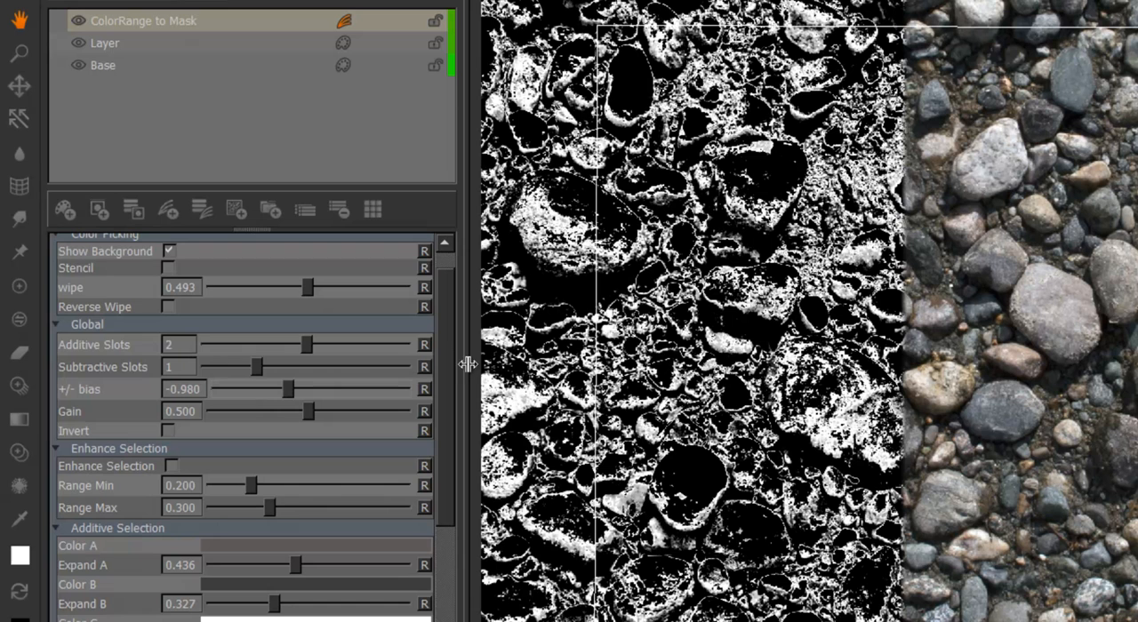
{"action": "mouse_move", "coordinate": [451, 331]}
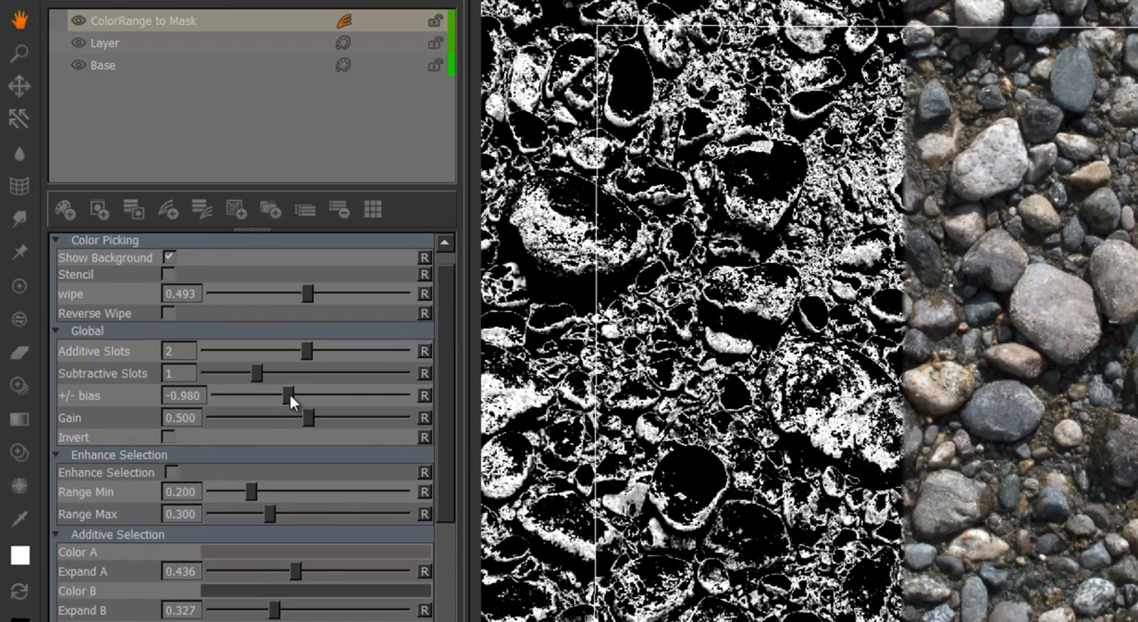
{"action": "mouse_move", "coordinate": [288, 413]}
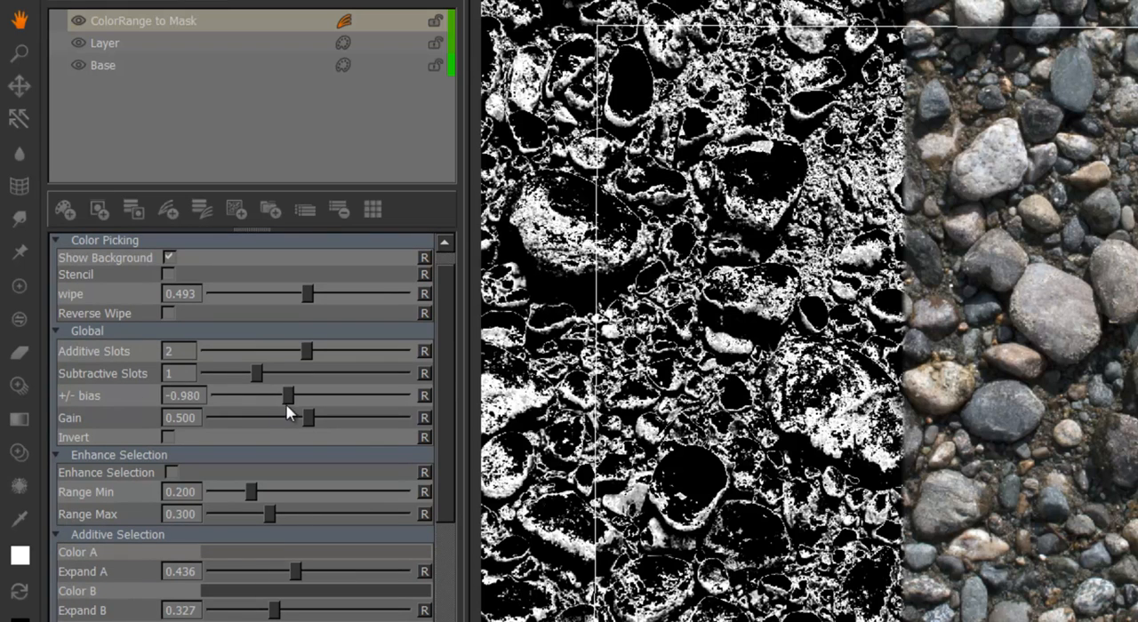
{"action": "left_click_drag", "start_coordinate": [288, 395], "coordinate": [277, 395]}
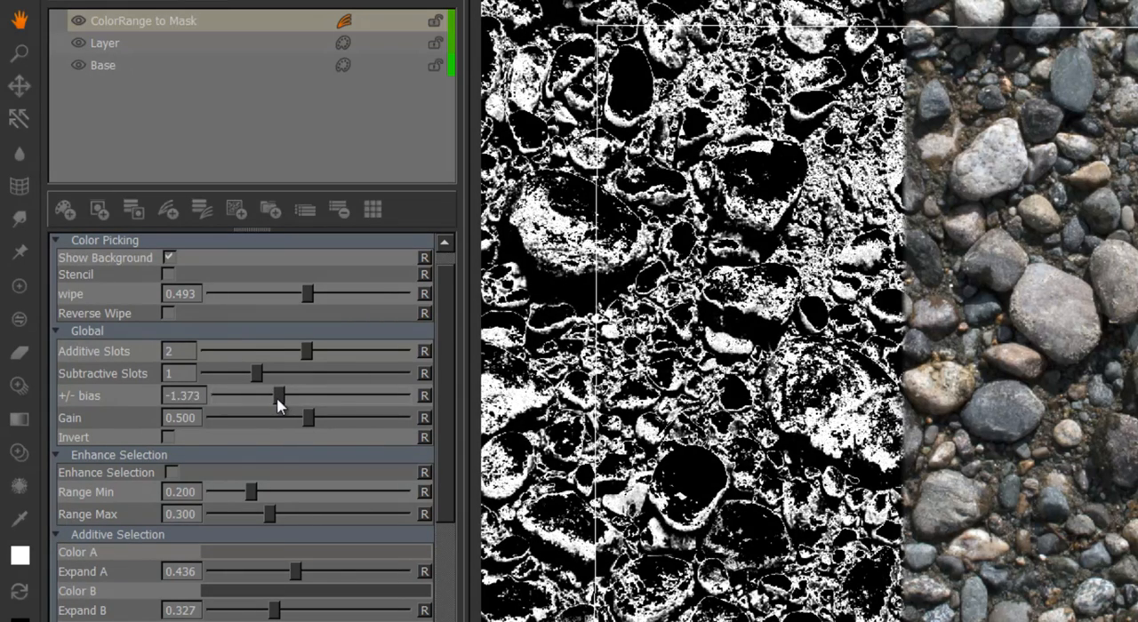
{"action": "left_click_drag", "start_coordinate": [281, 394], "coordinate": [288, 395]}
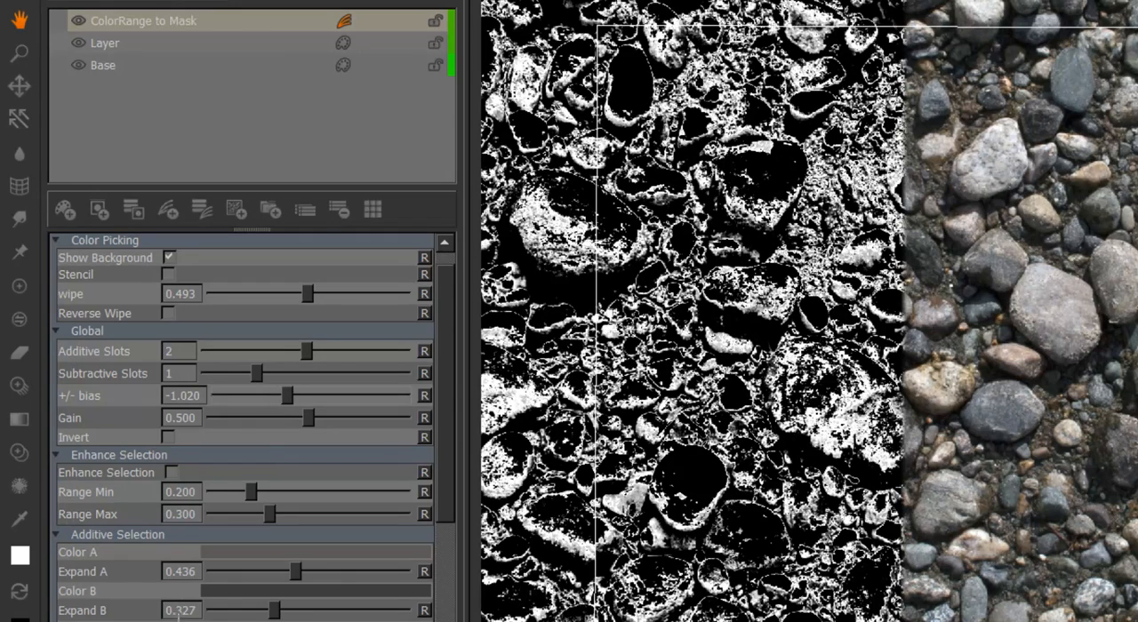
{"action": "left_click_drag", "start_coordinate": [286, 395], "coordinate": [288, 395]}
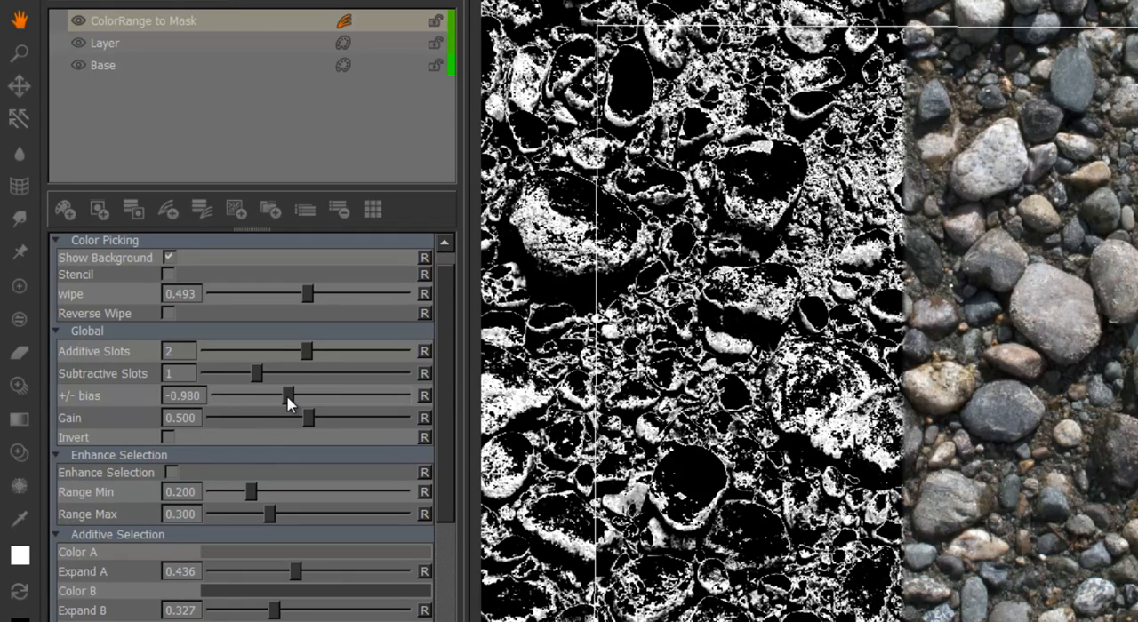
{"action": "left_click_drag", "start_coordinate": [288, 395], "coordinate": [356, 395]}
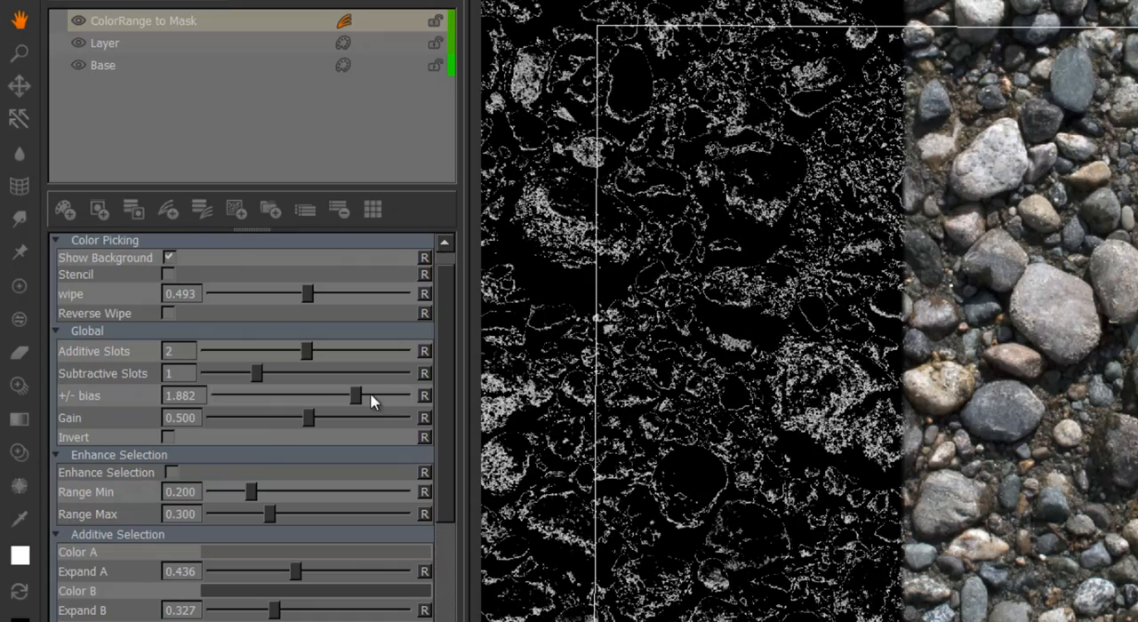
{"action": "left_click_drag", "start_coordinate": [356, 394], "coordinate": [353, 394]}
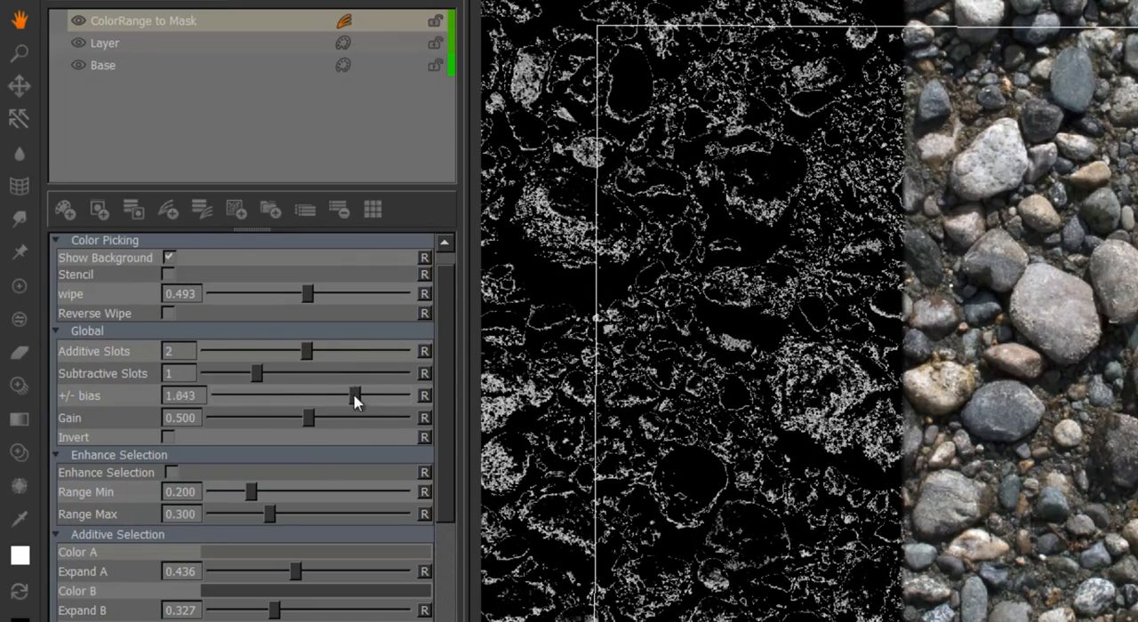
{"action": "left_click_drag", "start_coordinate": [354, 395], "coordinate": [318, 395]}
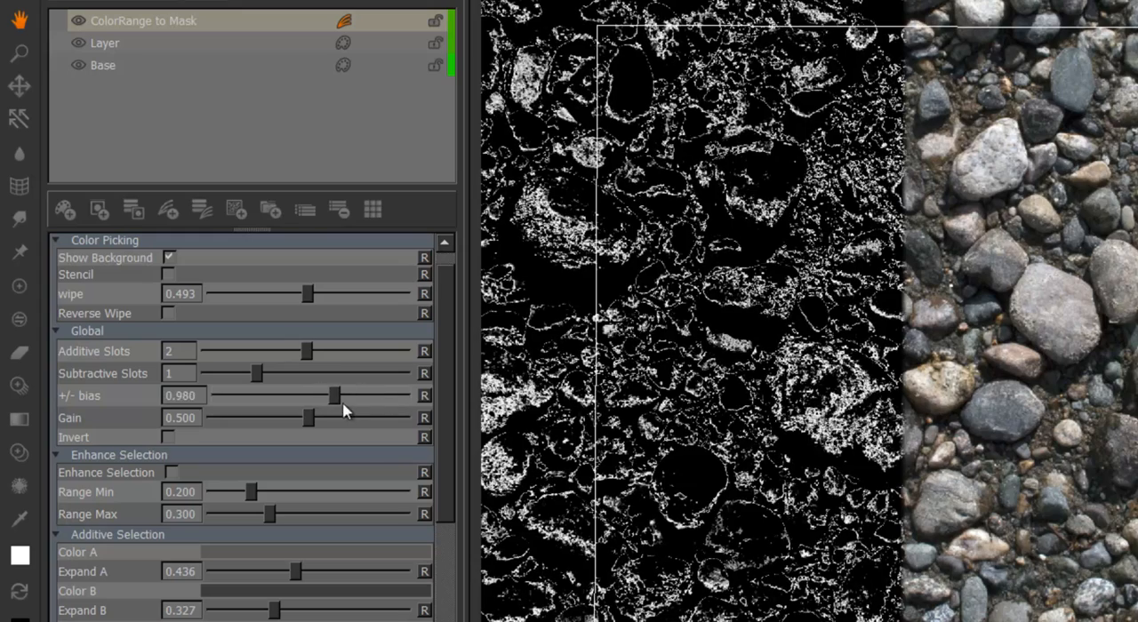
{"action": "left_click_drag", "start_coordinate": [336, 395], "coordinate": [327, 395]}
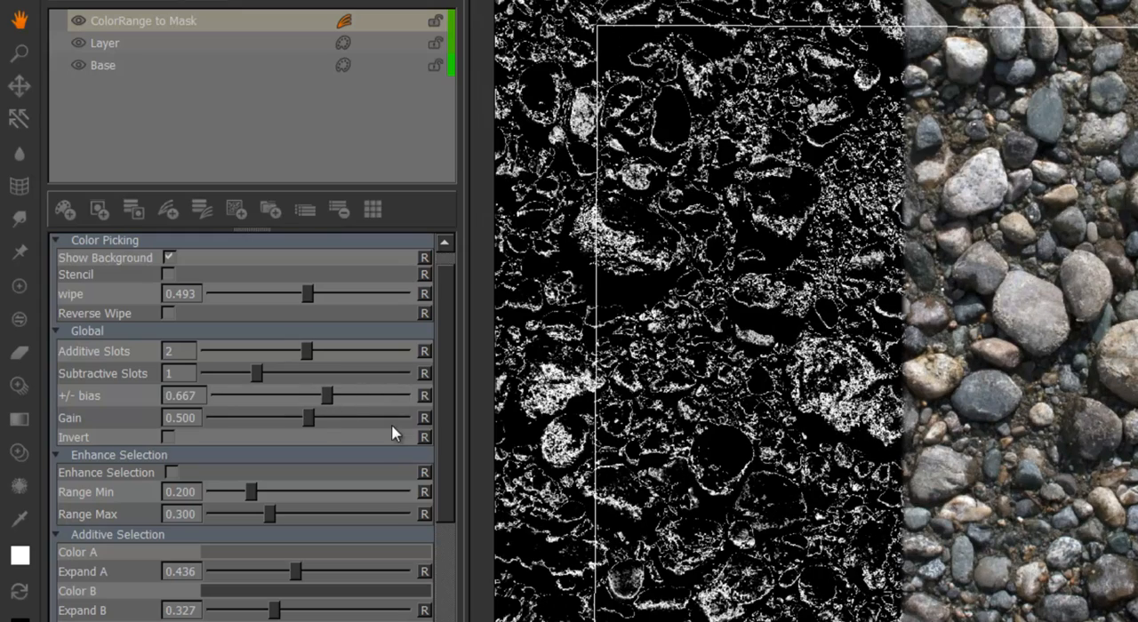
Raise the mask gain to 0.612
{"action": "left_click_drag", "start_coordinate": [309, 418], "coordinate": [313, 417]}
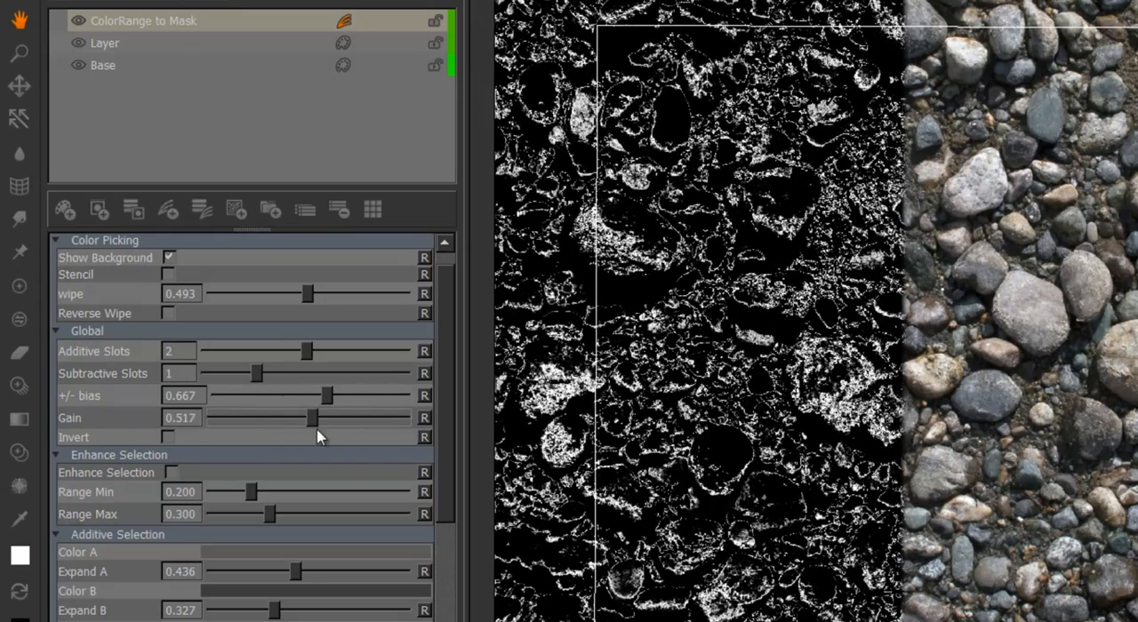
{"action": "left_click_drag", "start_coordinate": [313, 418], "coordinate": [331, 418]}
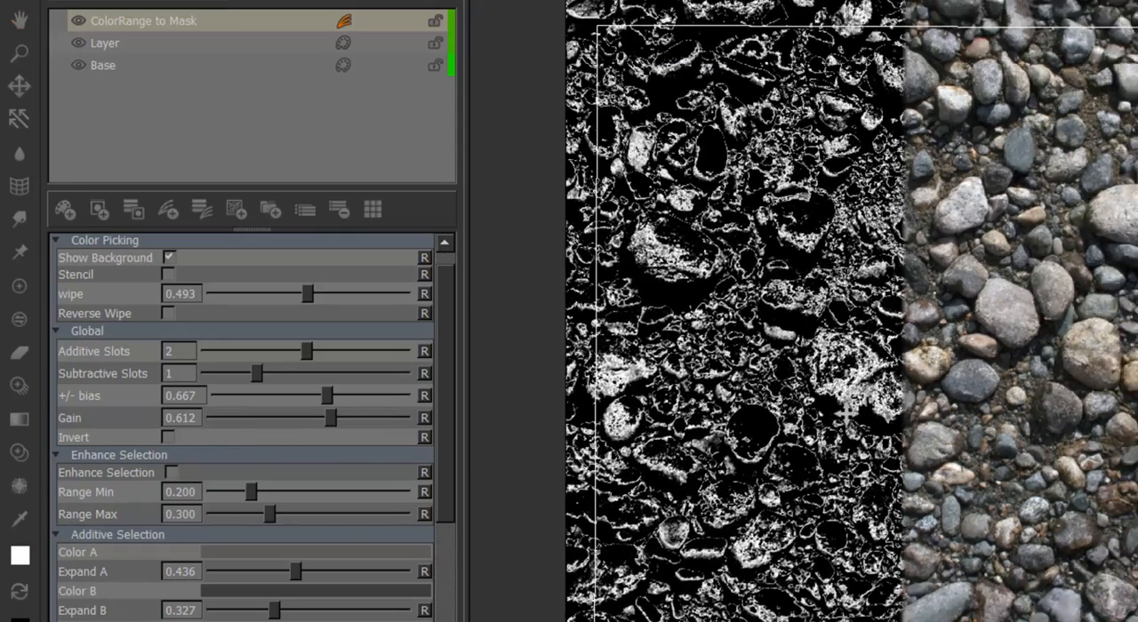
Toggle Invert on and off, try Enhance Selection, then switch to the seascape image layer
{"action": "left_click", "coordinate": [169, 438]}
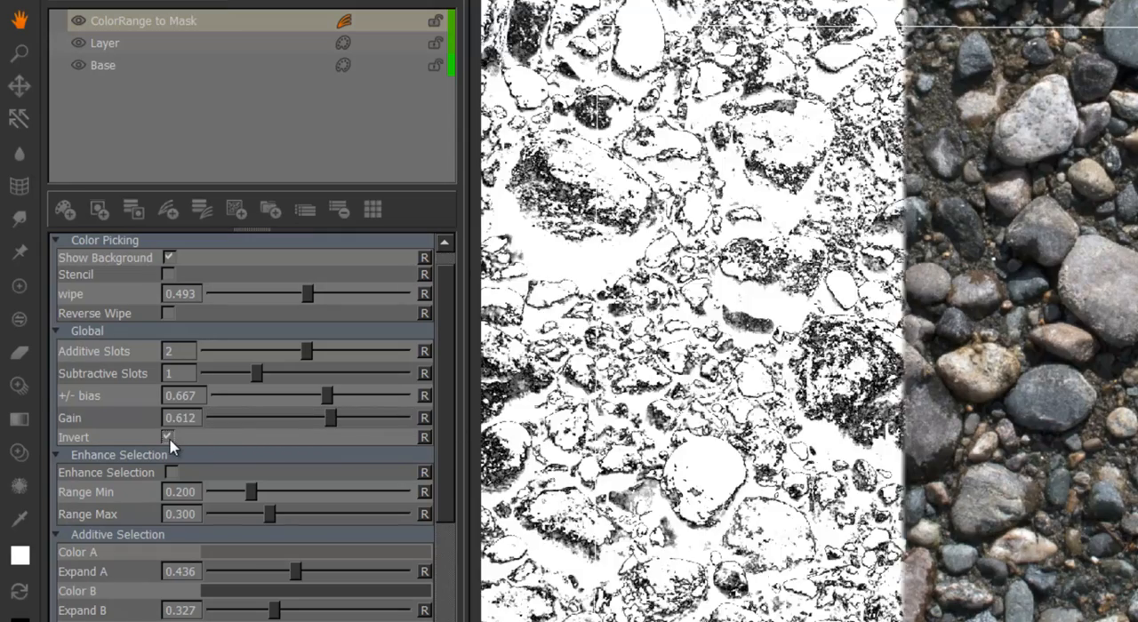
{"action": "left_click", "coordinate": [167, 438]}
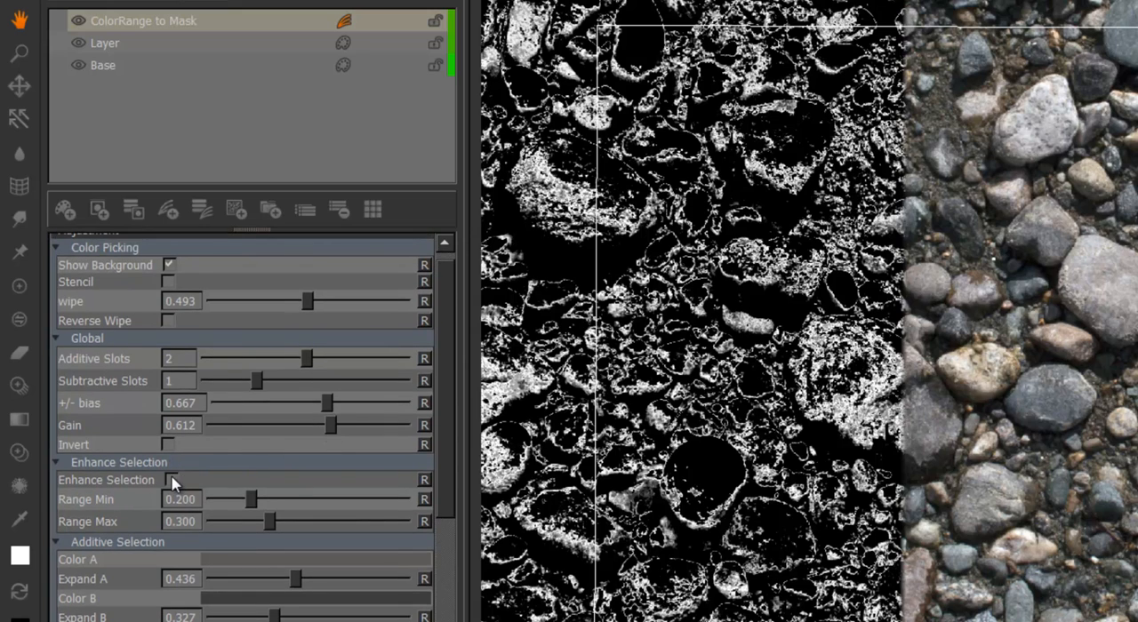
{"action": "left_click", "coordinate": [171, 480]}
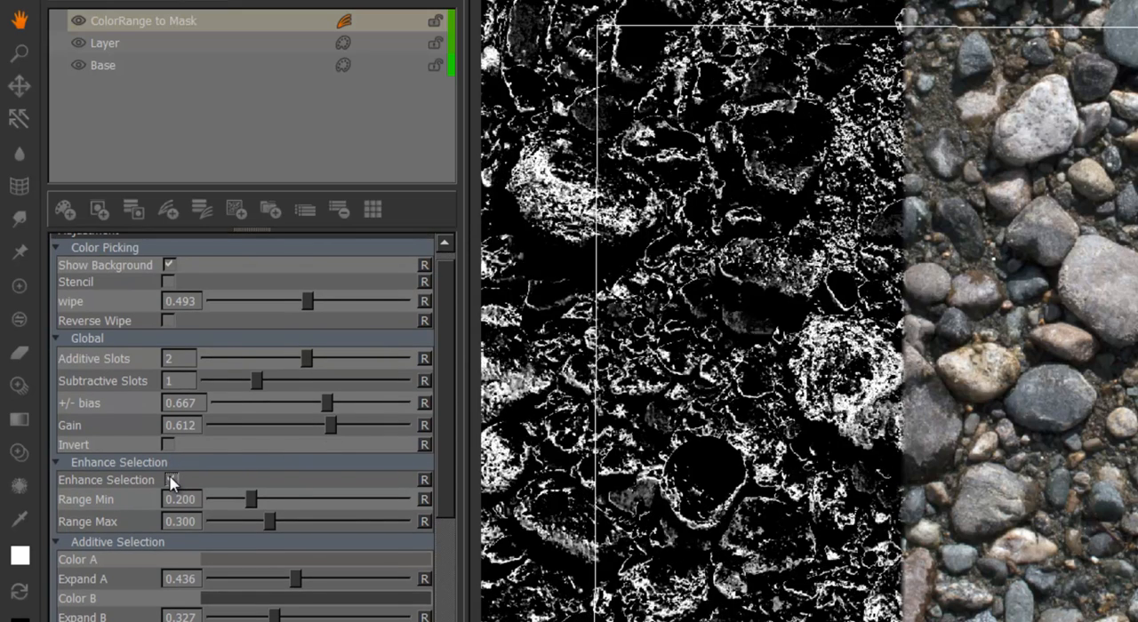
{"action": "left_click", "coordinate": [103, 43]}
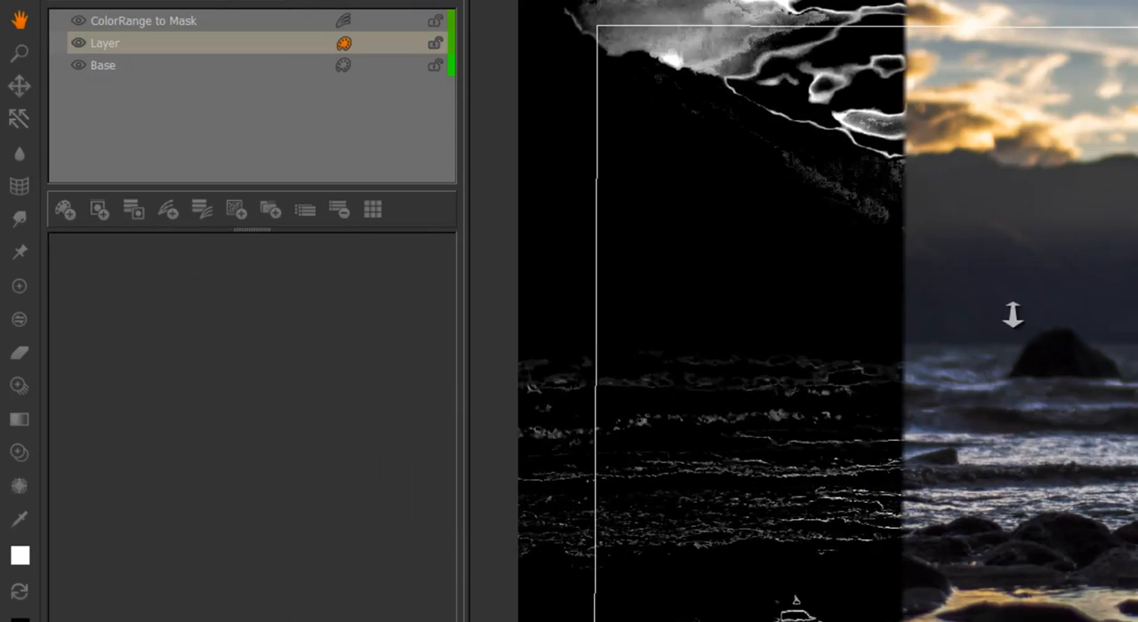
Lower Additive Slots and sample Color A from the seascape's bright clouds and highlights
{"action": "left_click", "coordinate": [142, 21]}
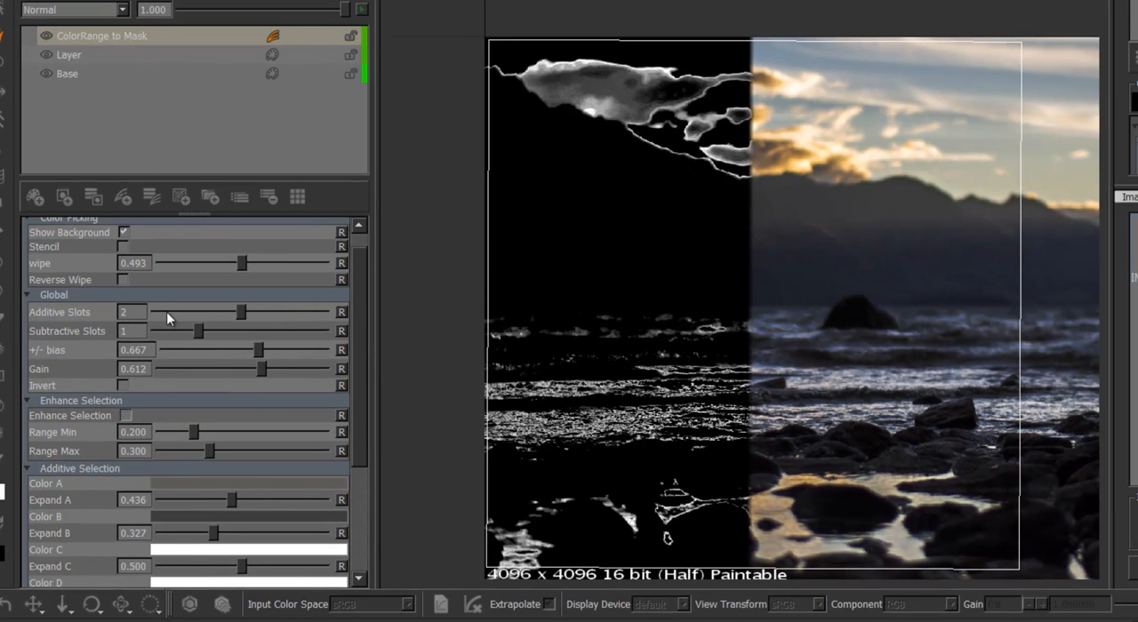
{"action": "left_click_drag", "start_coordinate": [240, 313], "coordinate": [157, 313]}
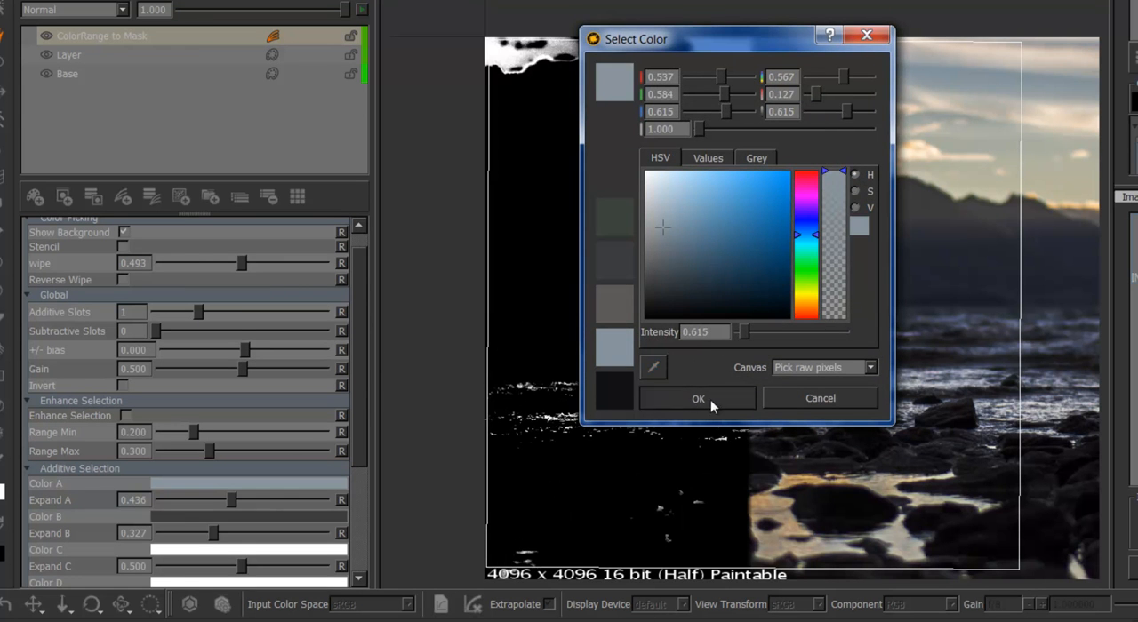
{"action": "left_click", "coordinate": [697, 398]}
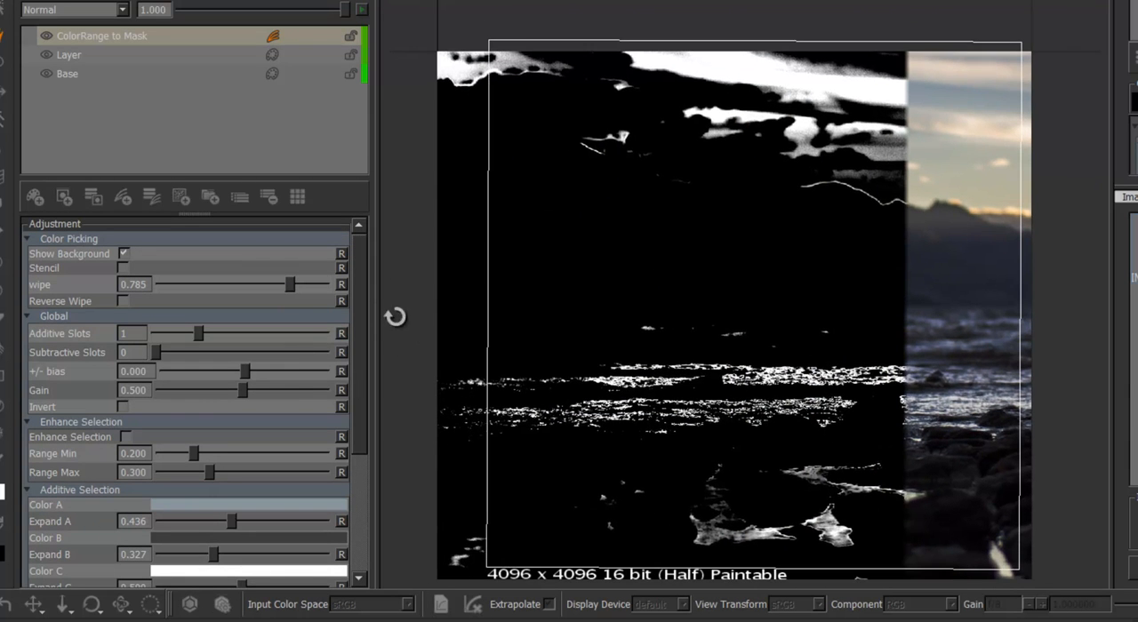
{"action": "mouse_move", "coordinate": [126, 437]}
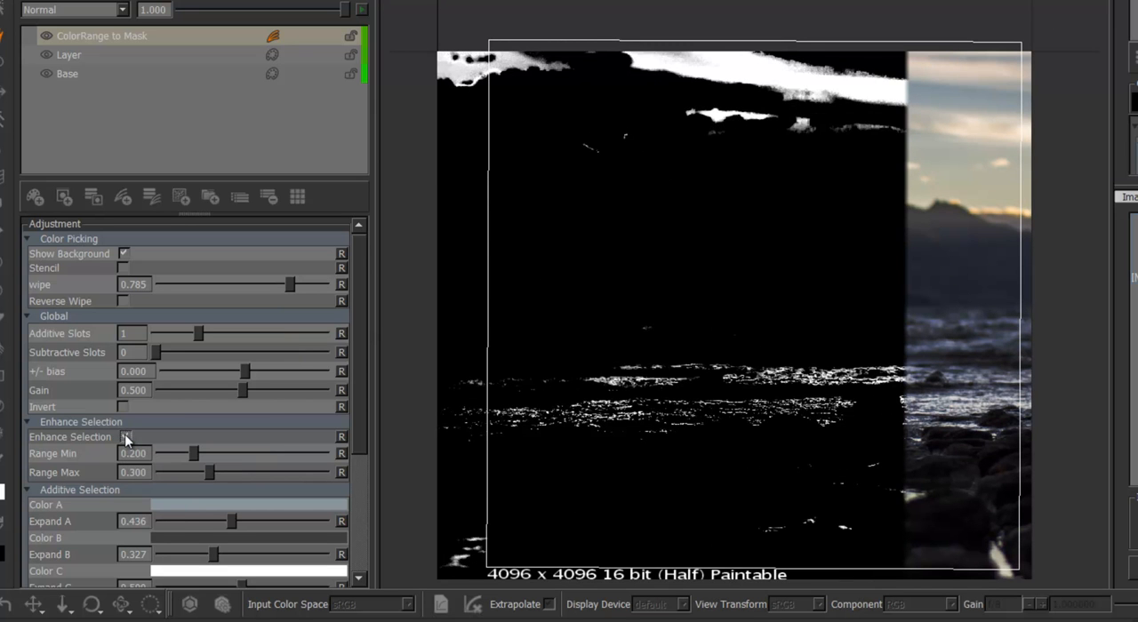
Turn on Enhance Selection for a crisper cloud-and-highlight mask
{"action": "left_click", "coordinate": [124, 437]}
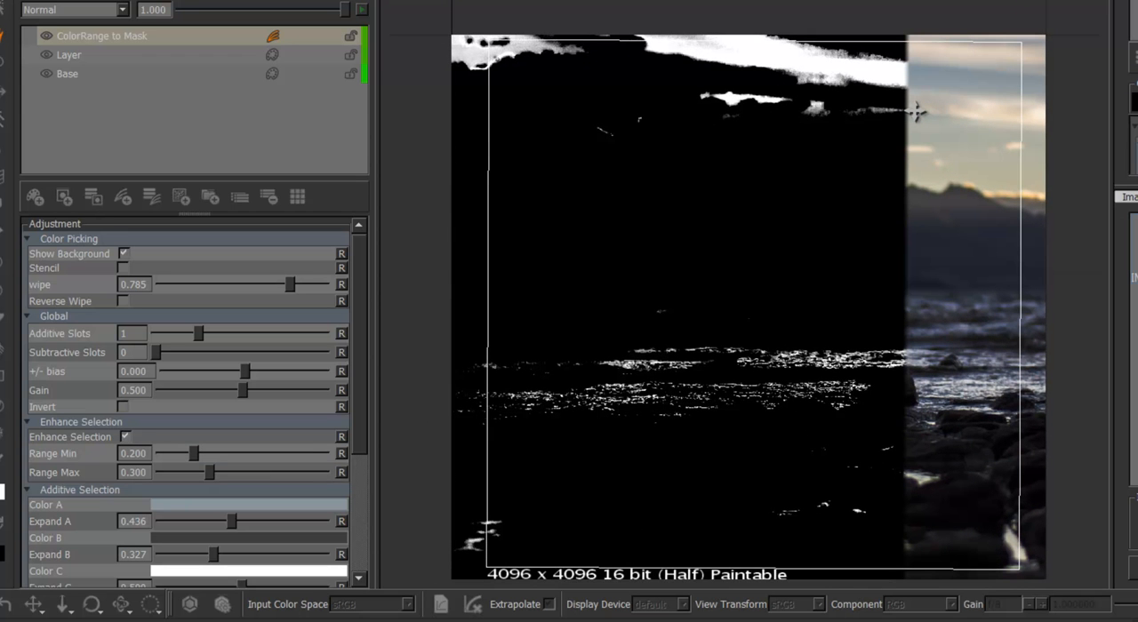
{"action": "scroll", "scroll_direction": "down", "scroll_amount": 3}
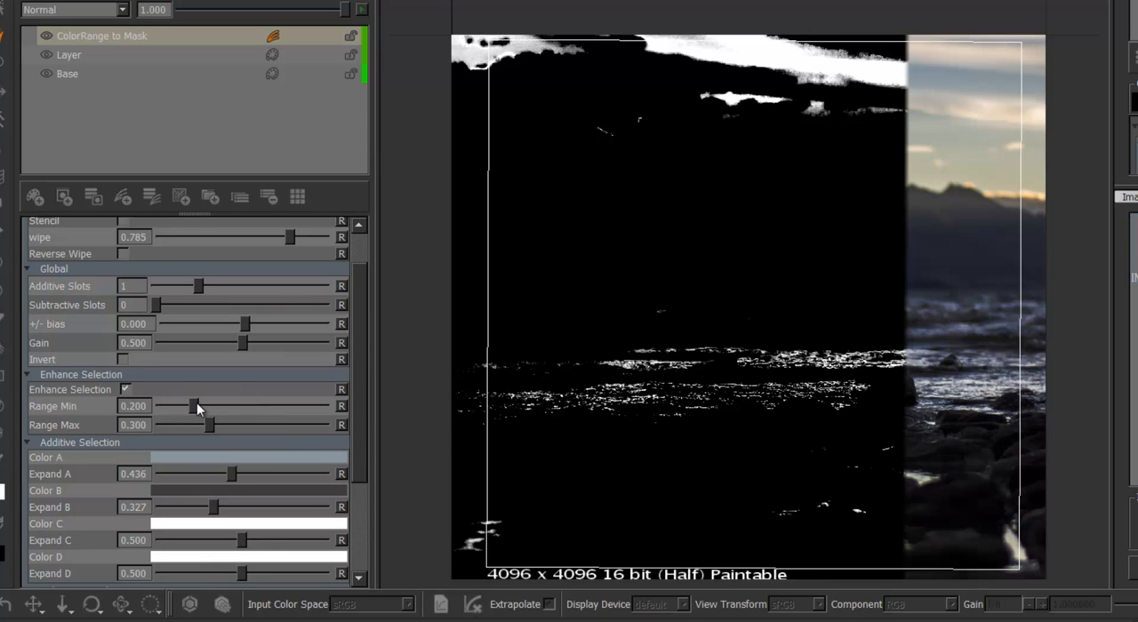
{"action": "mouse_move", "coordinate": [197, 409]}
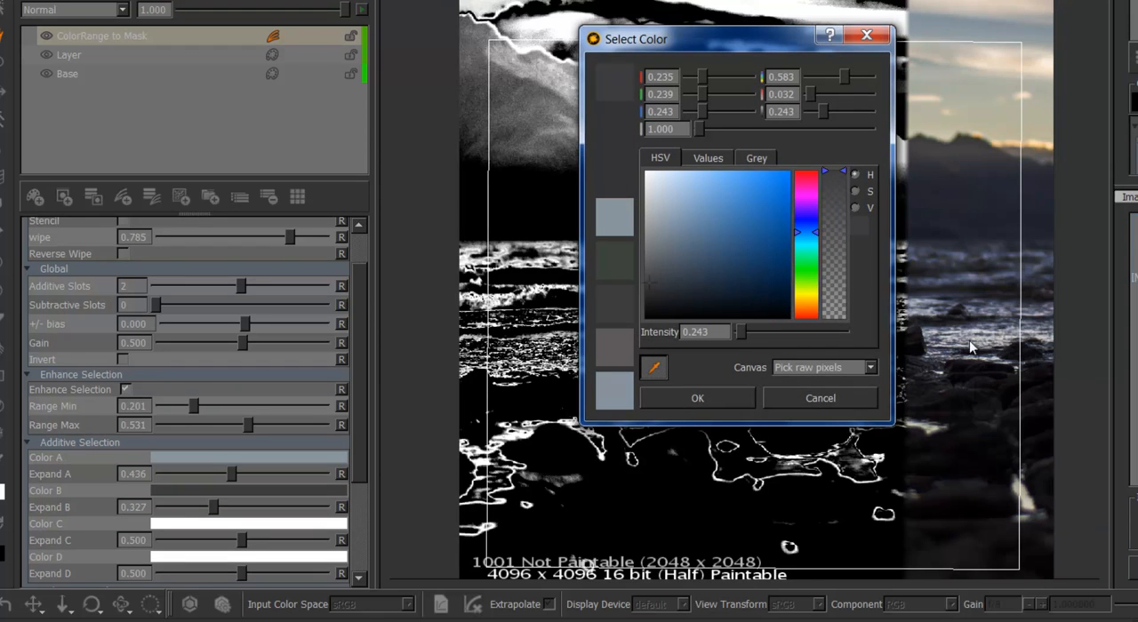
Sample Color B, raise Expand B to 0.631 and narrow the selection range to 0.158–0.512
{"action": "left_click", "coordinate": [697, 398]}
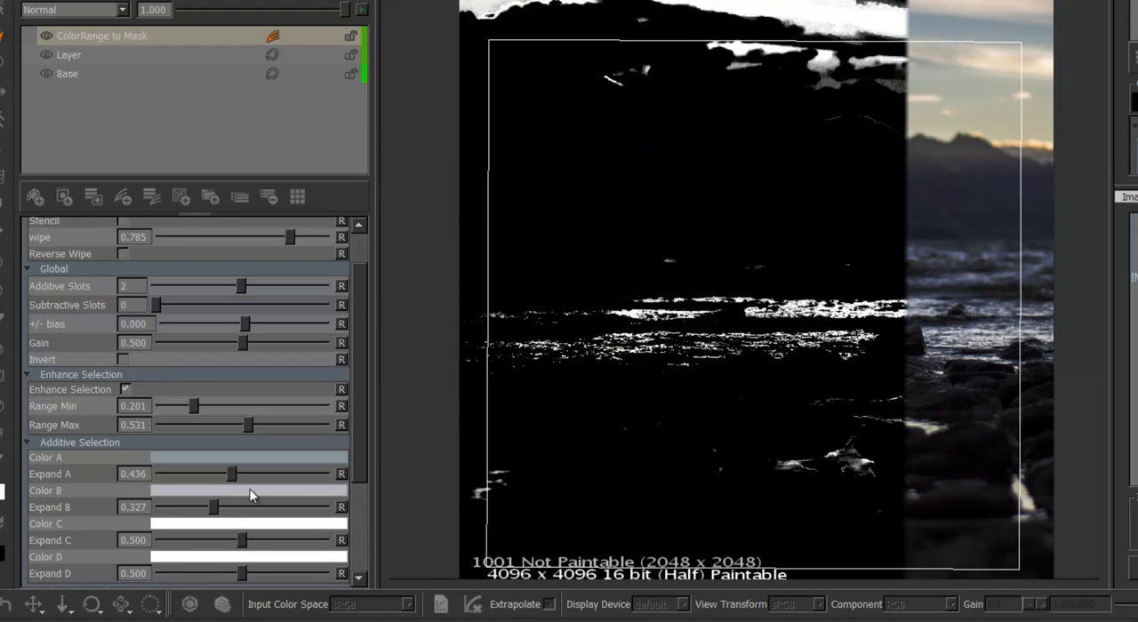
{"action": "left_click_drag", "start_coordinate": [214, 507], "coordinate": [258, 507]}
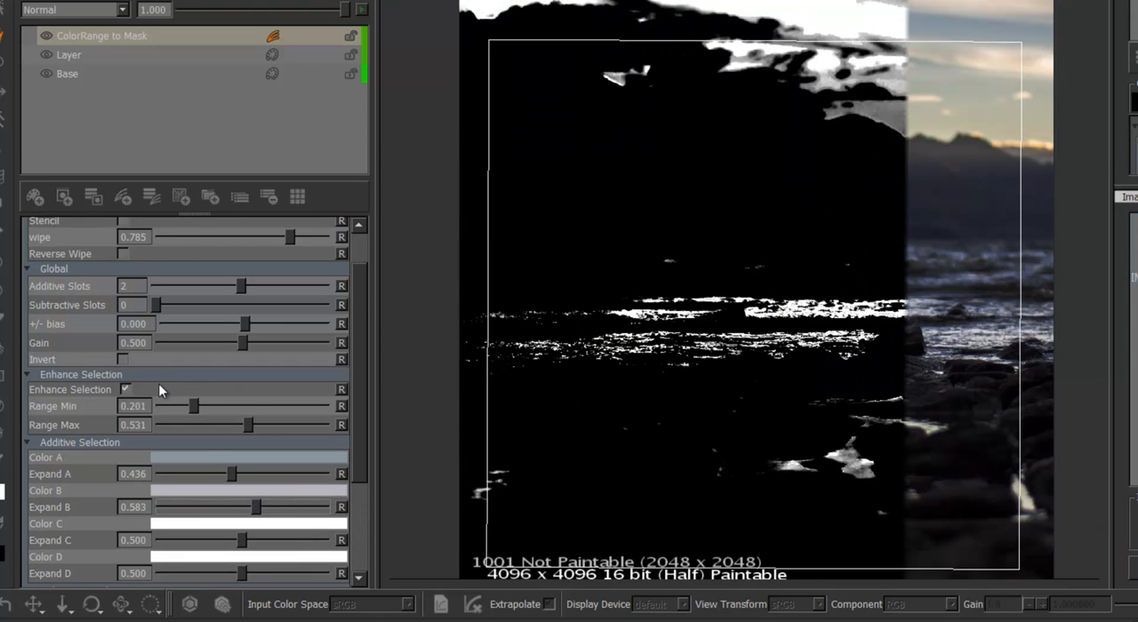
{"action": "left_click", "coordinate": [124, 389]}
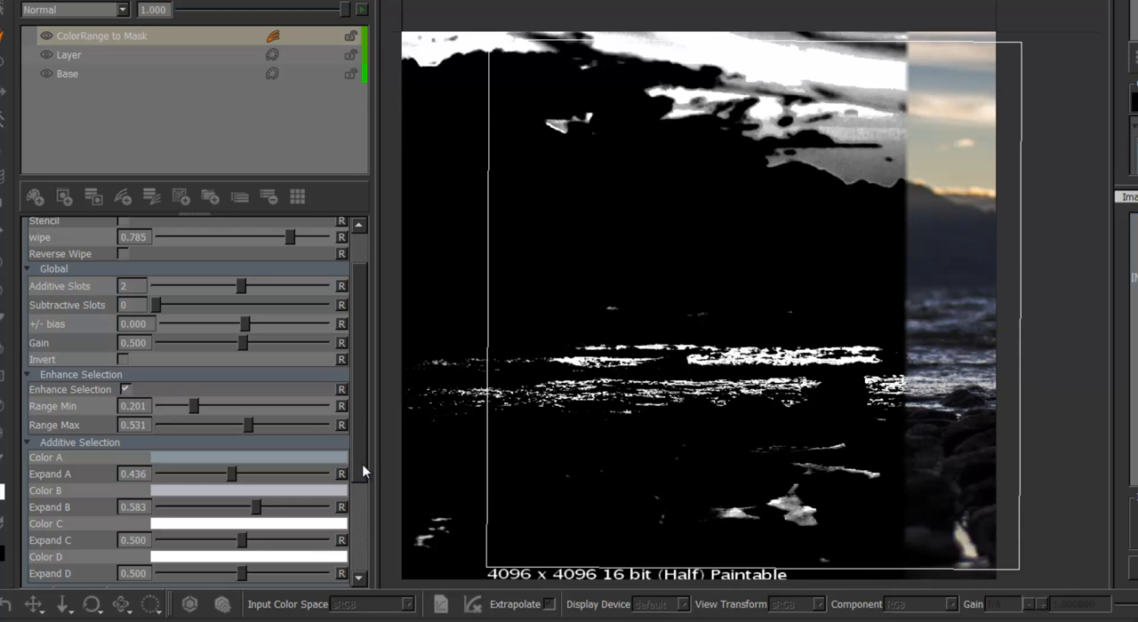
{"action": "left_click_drag", "start_coordinate": [256, 507], "coordinate": [263, 506]}
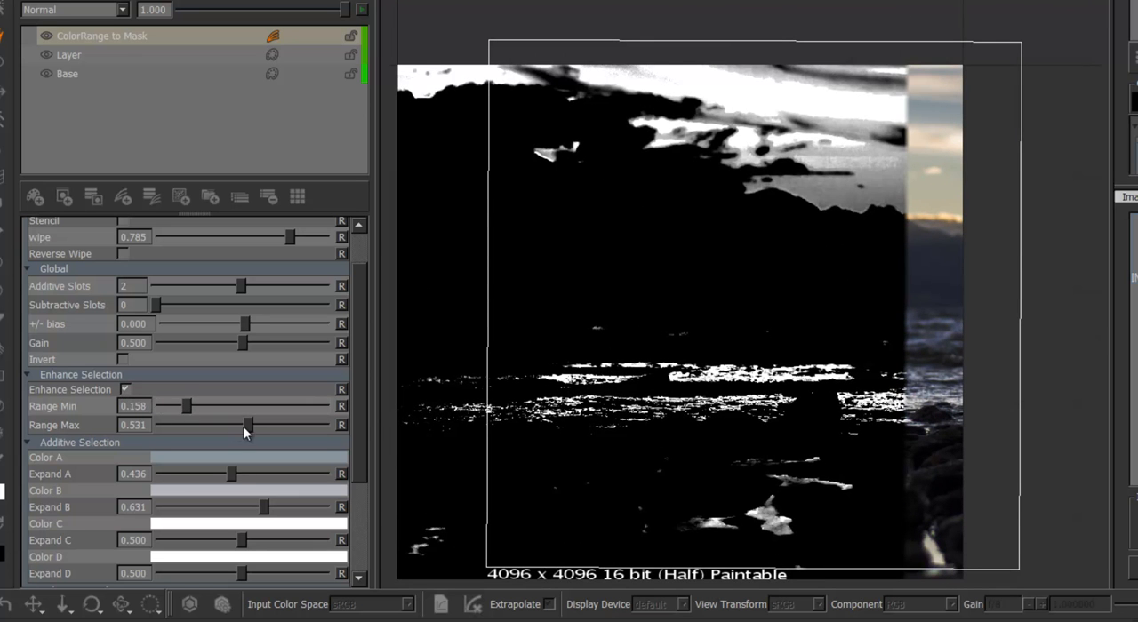
{"action": "left_click_drag", "start_coordinate": [249, 425], "coordinate": [246, 425]}
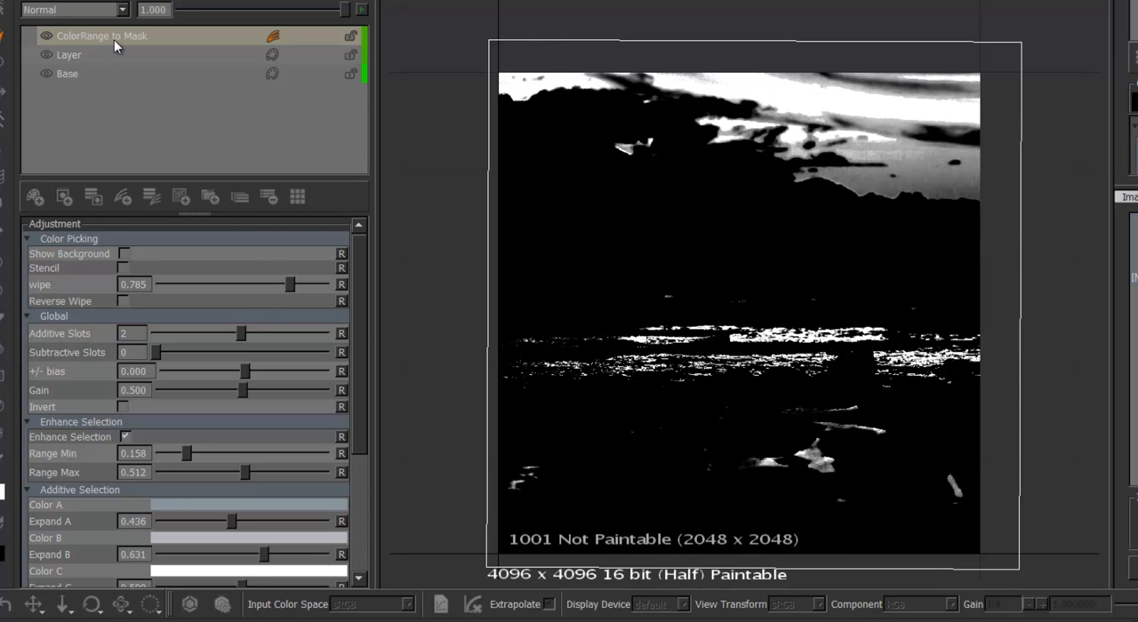
{"action": "mouse_move", "coordinate": [98, 36]}
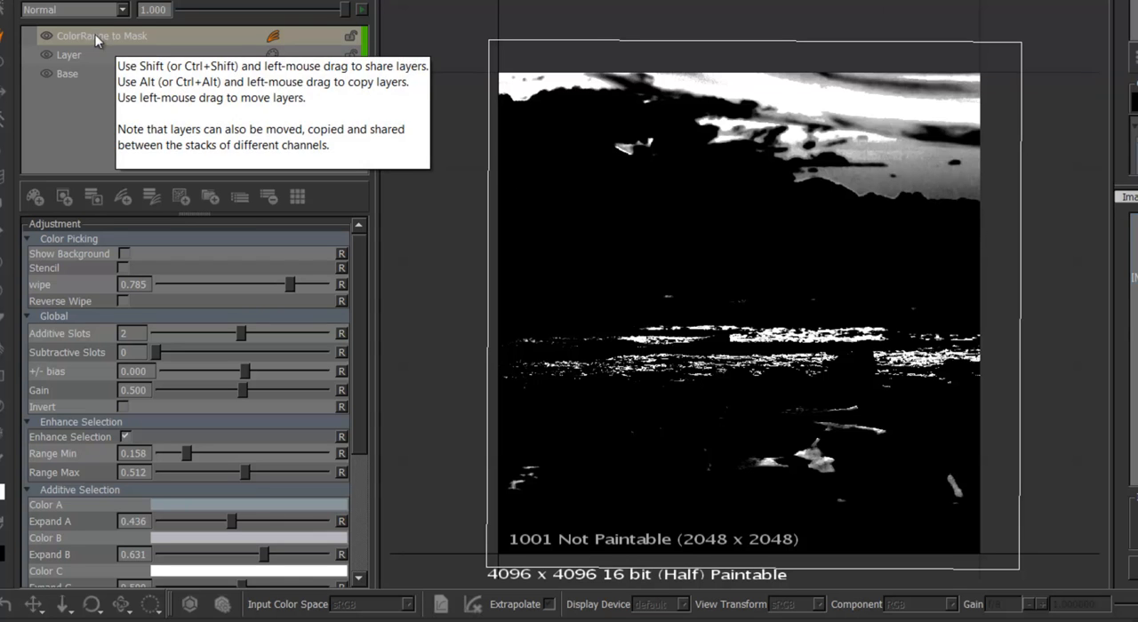
{"action": "mouse_move", "coordinate": [96, 121]}
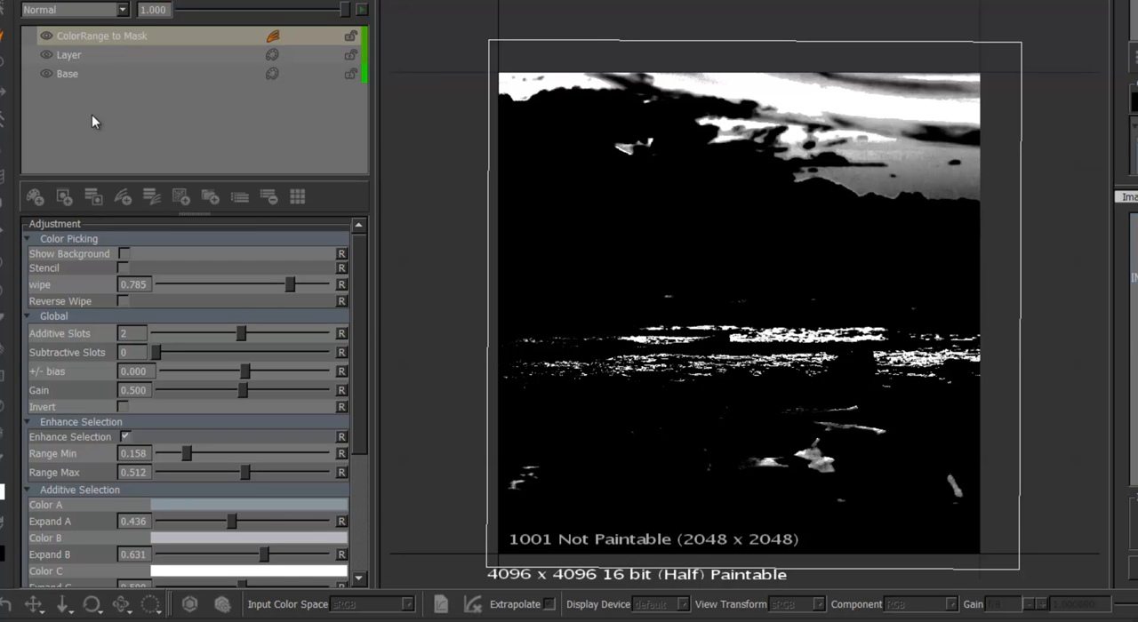
{"action": "mouse_move", "coordinate": [141, 111]}
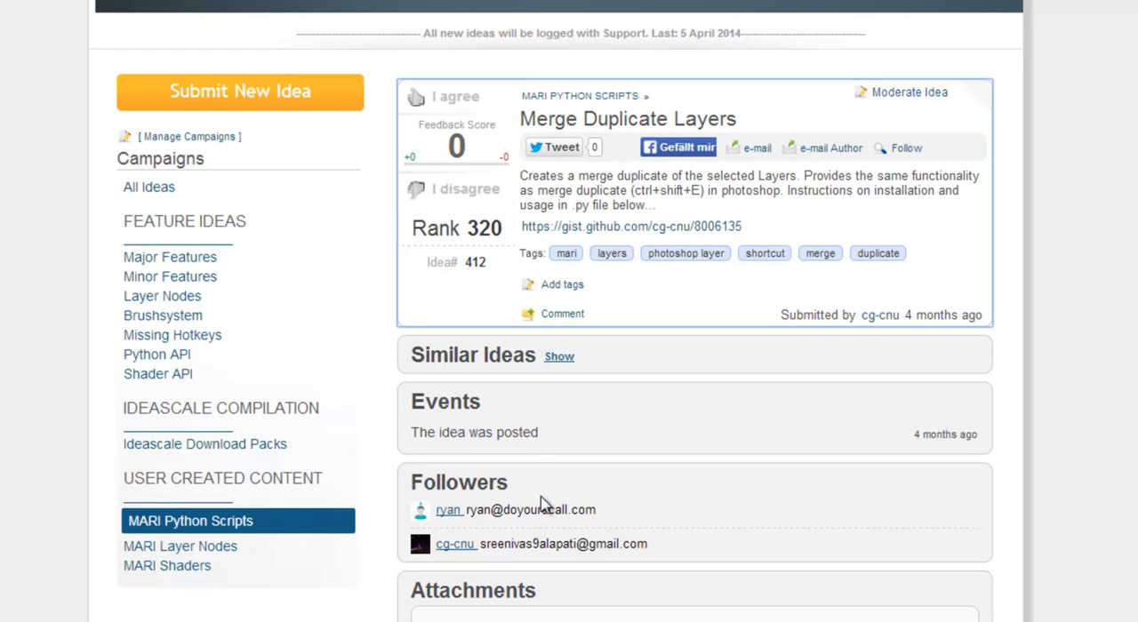
{"action": "mouse_move", "coordinate": [544, 505]}
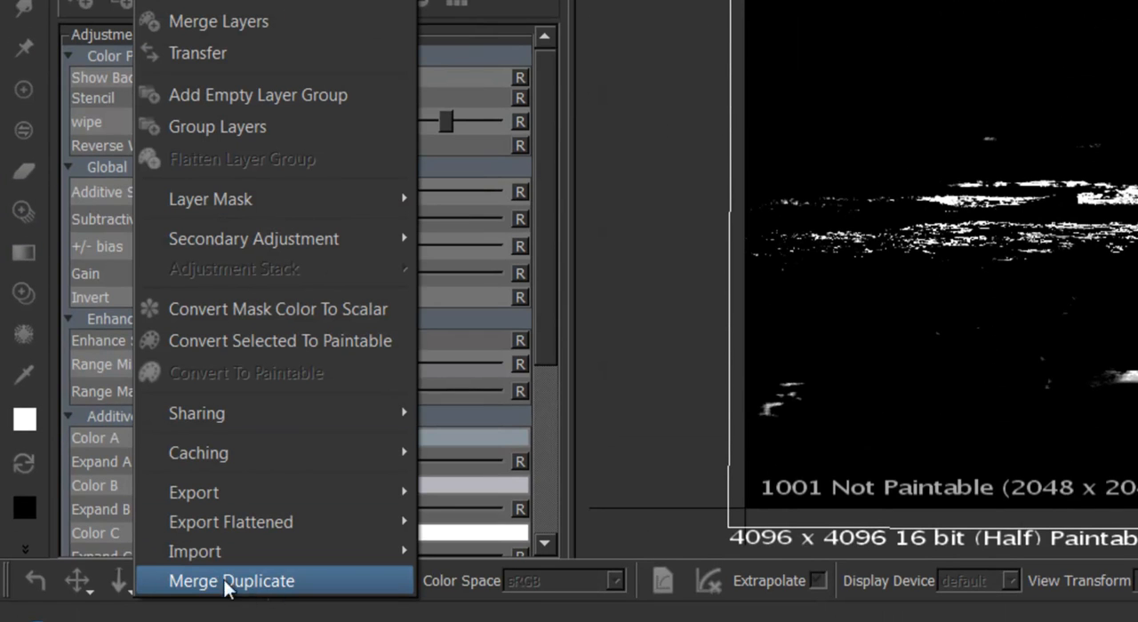
Merge Duplicate the mask into a paintable layer and delete the original adjustment
{"action": "left_click", "coordinate": [231, 580]}
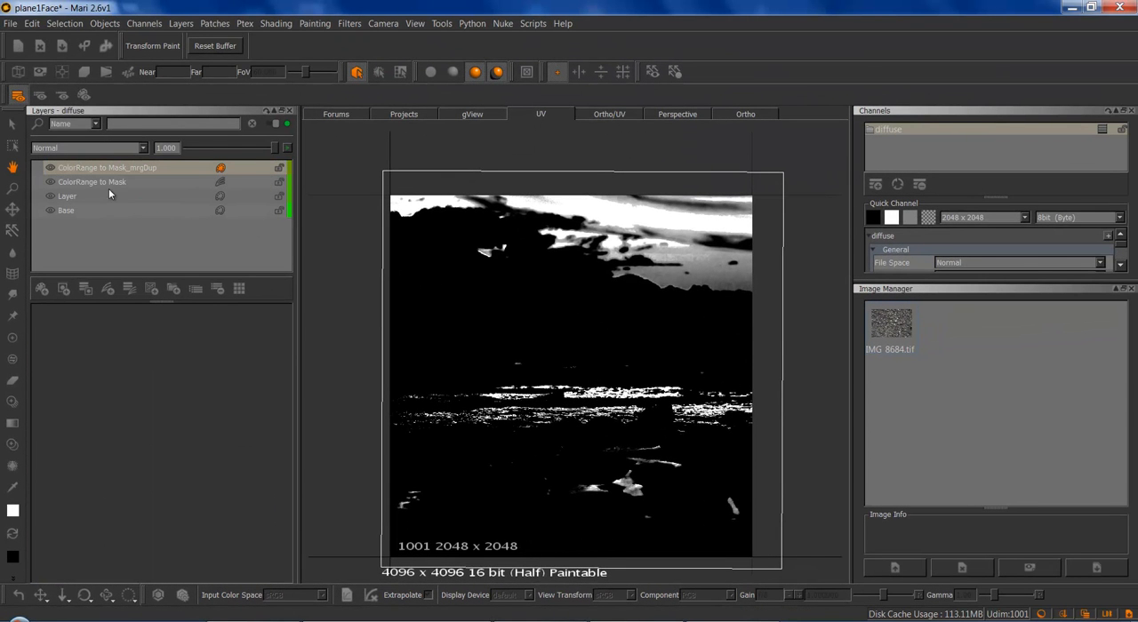
{"action": "mouse_move", "coordinate": [131, 177]}
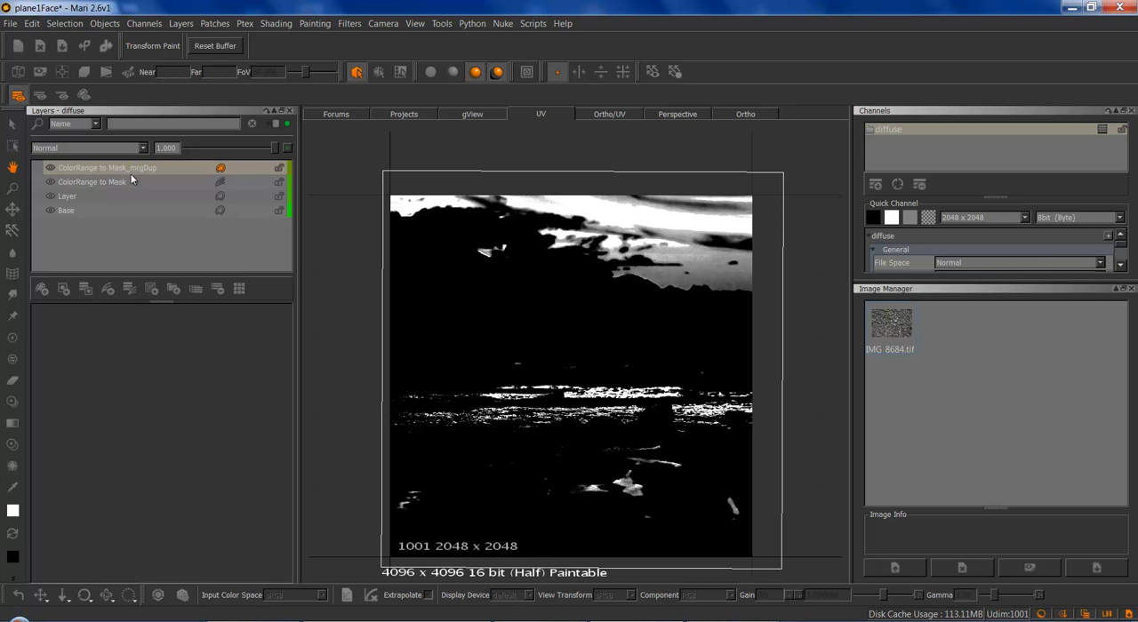
{"action": "left_click", "coordinate": [92, 181]}
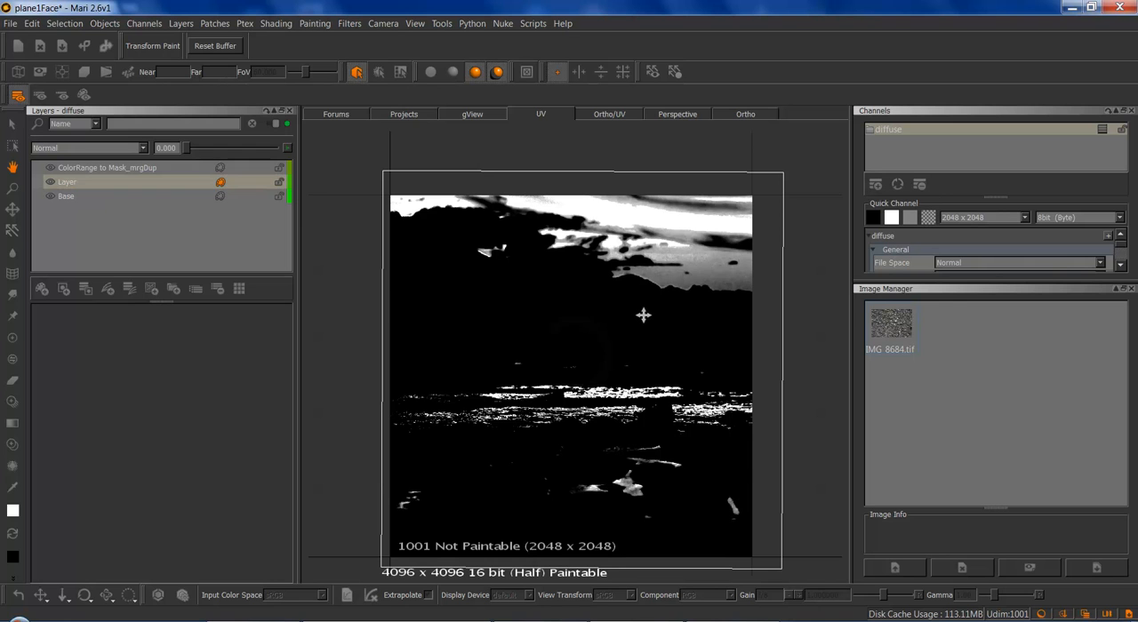
{"action": "left_click", "coordinate": [107, 167]}
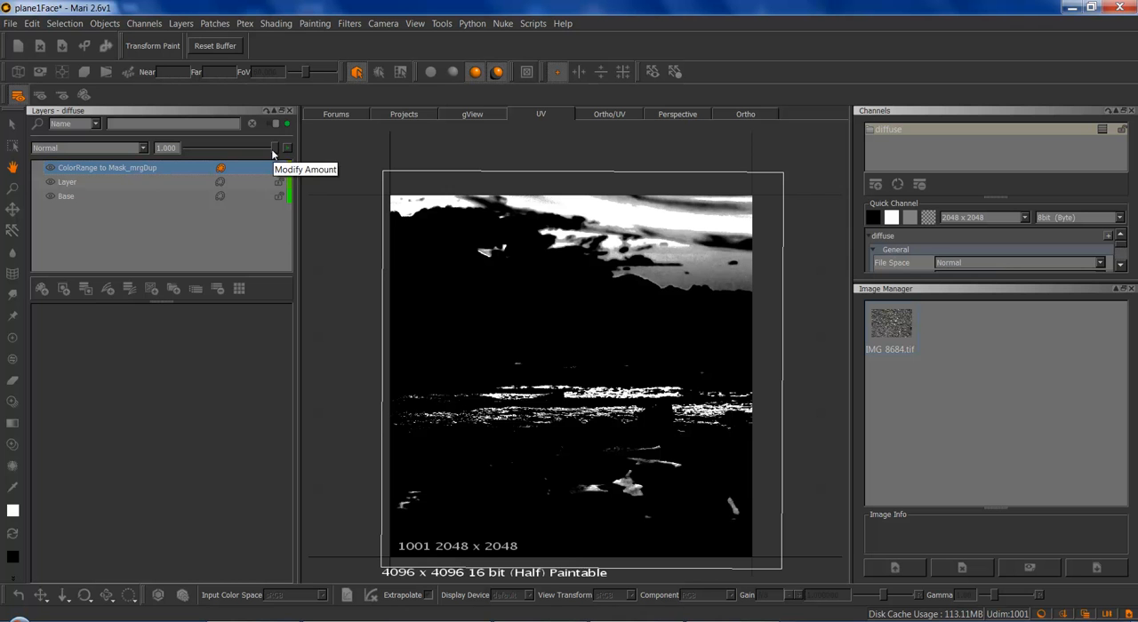
Lower the merged mask layer's opacity to reveal the darkened seascape beneath
{"action": "left_click_drag", "start_coordinate": [267, 148], "coordinate": [212, 148]}
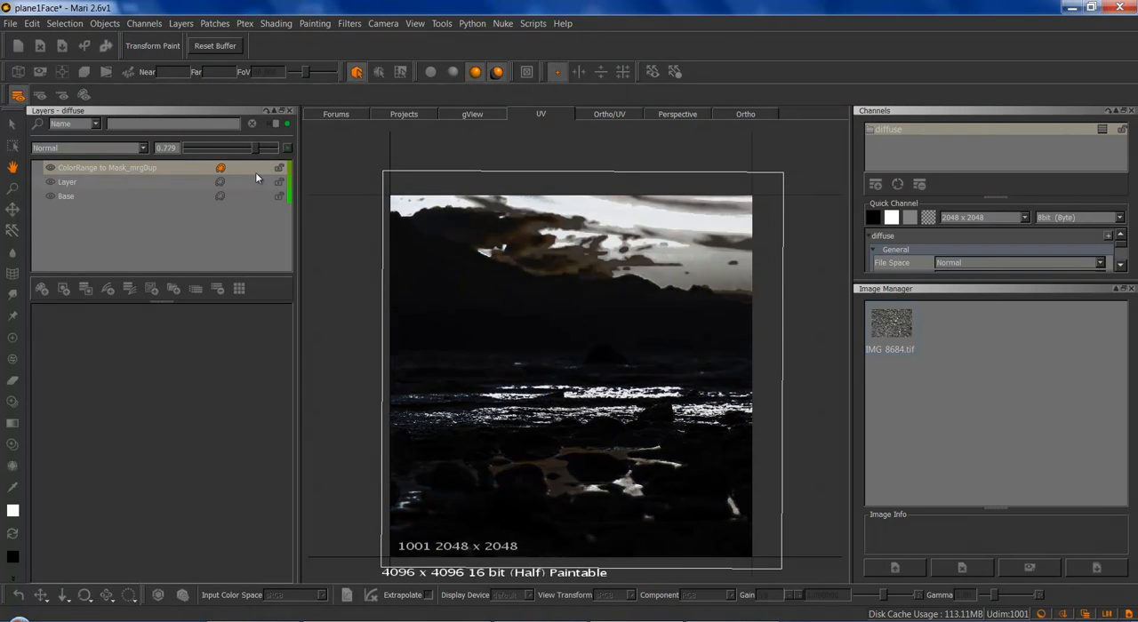
{"action": "left_click_drag", "start_coordinate": [231, 147], "coordinate": [205, 147]}
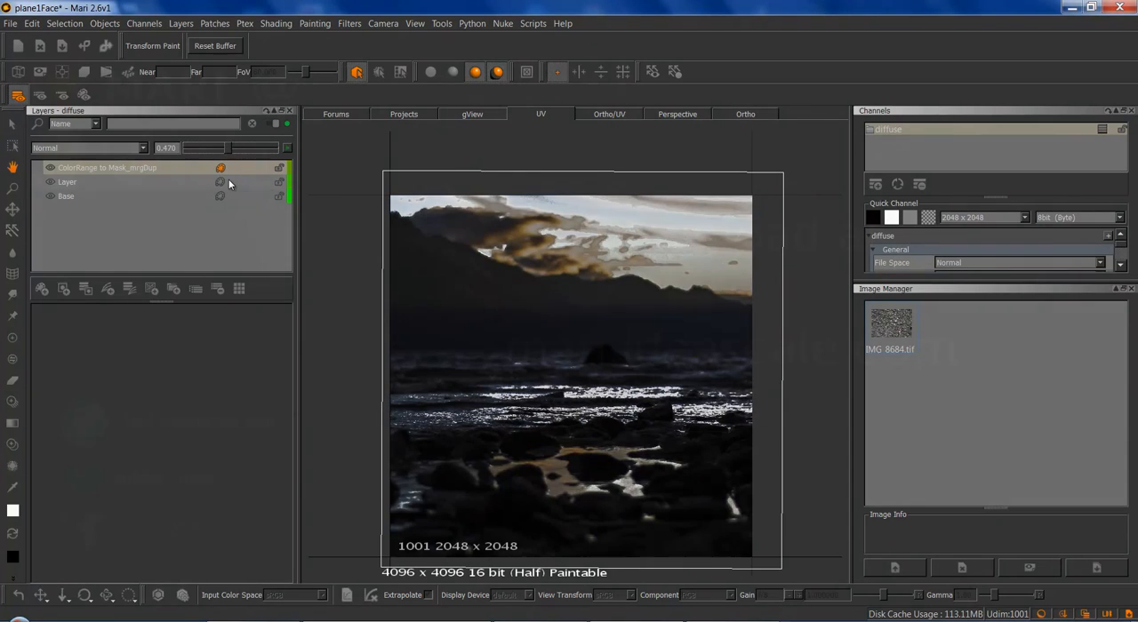